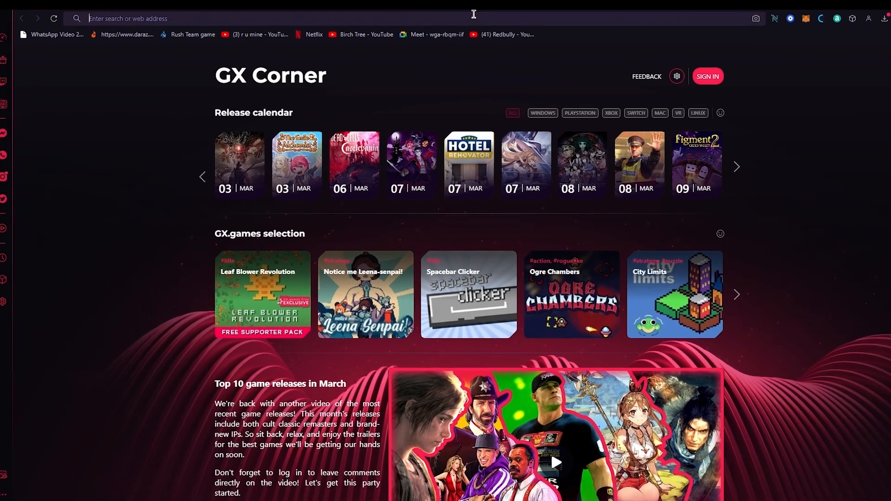
# Step: Load the any.do website from the Opera GX address bar
pyautogui.write('any.d')
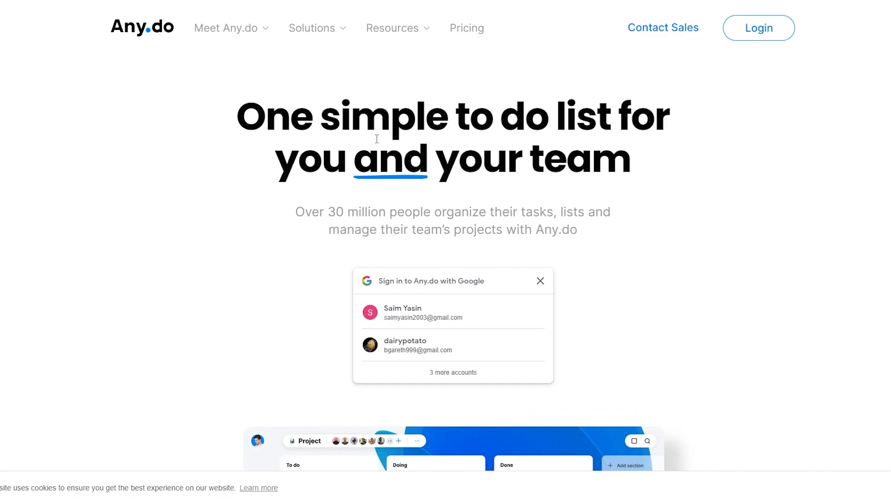
pyautogui.moveTo(444, 126)
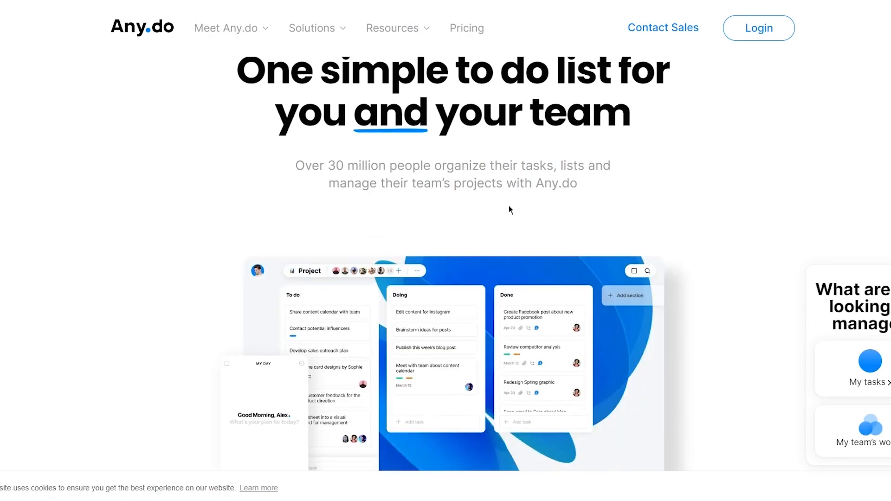
pyautogui.scroll(-3)
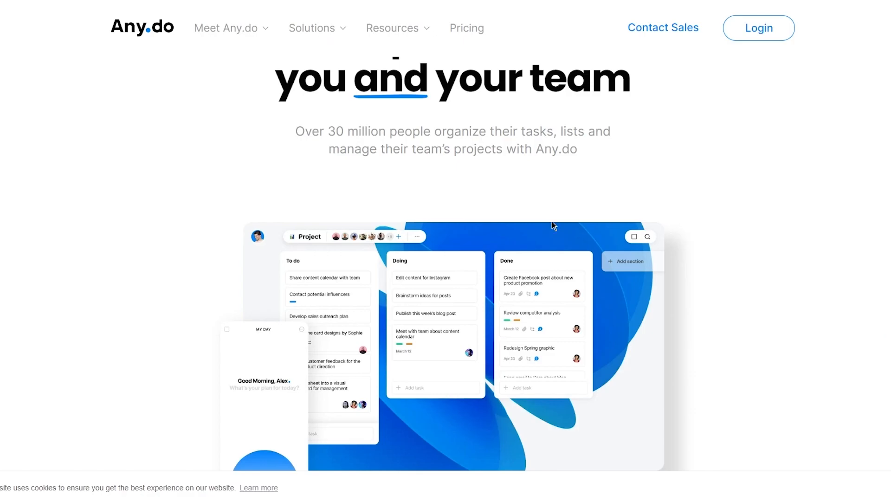
pyautogui.scroll(-3)
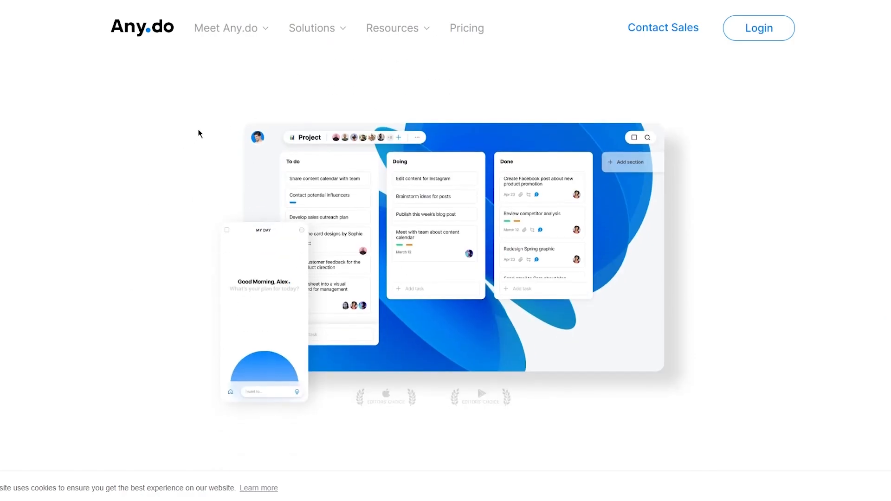
pyautogui.moveTo(247, 147)
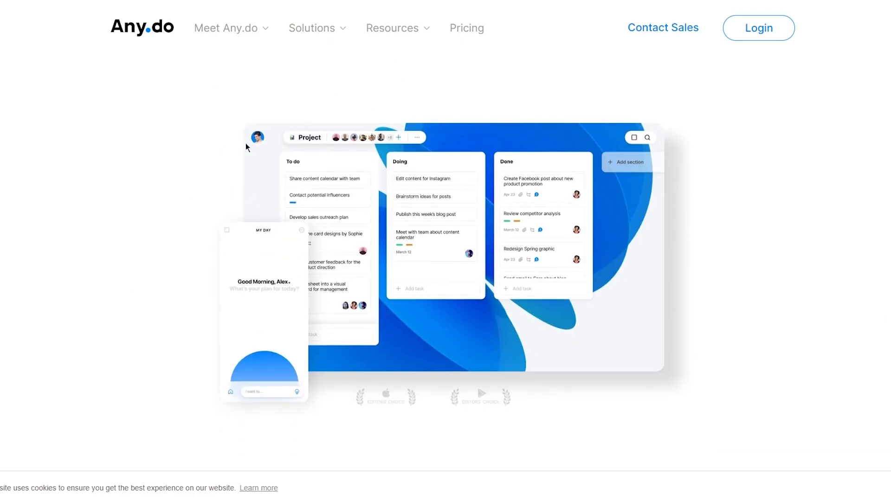
pyautogui.scroll(-3)
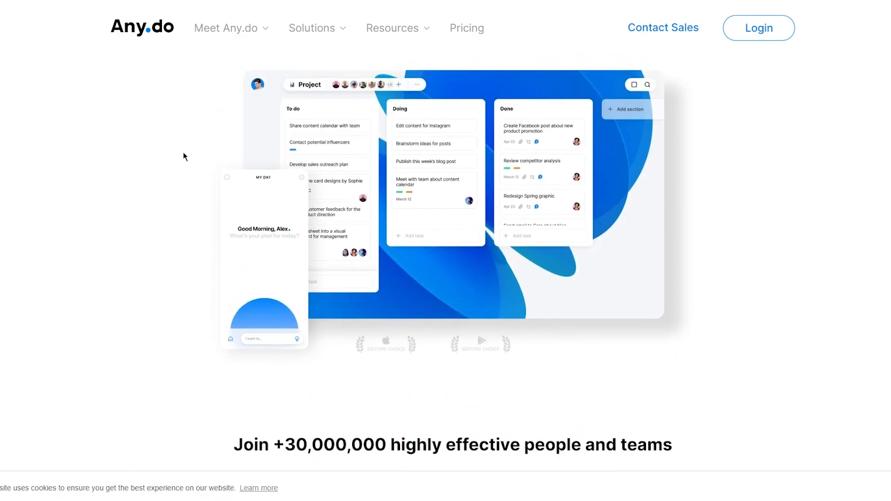
pyautogui.scroll(-3)
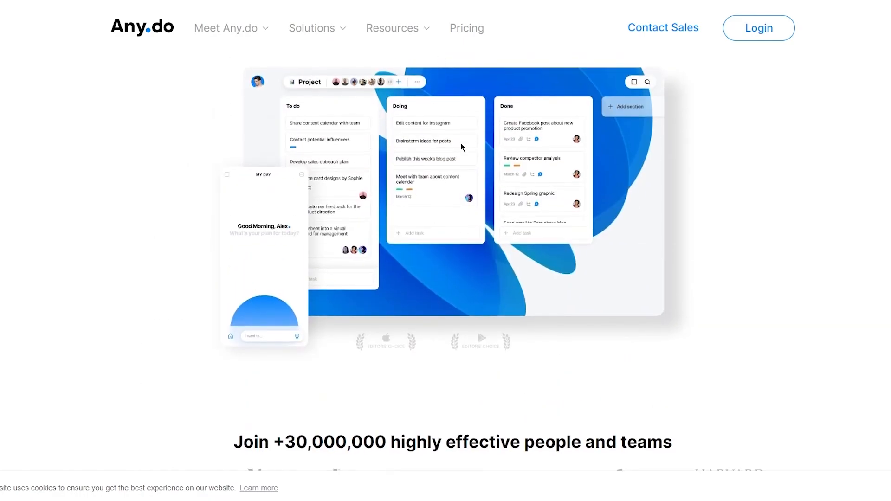
pyautogui.scroll(-3)
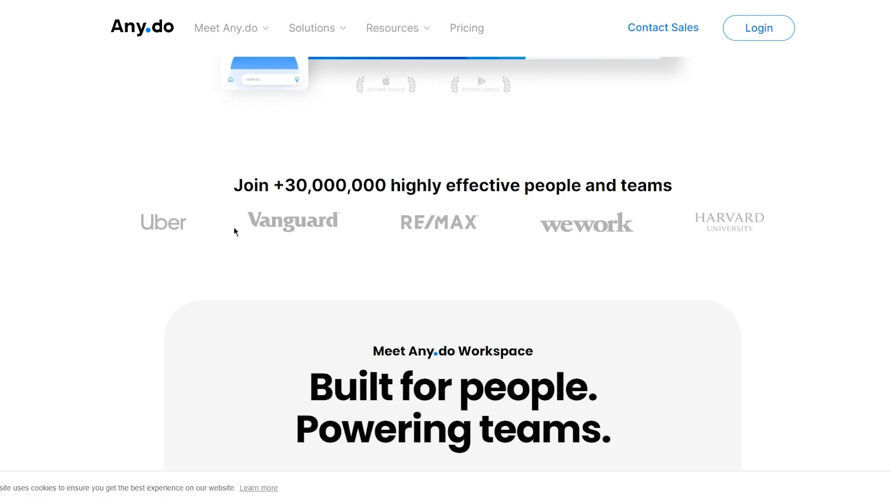
pyautogui.moveTo(396, 176)
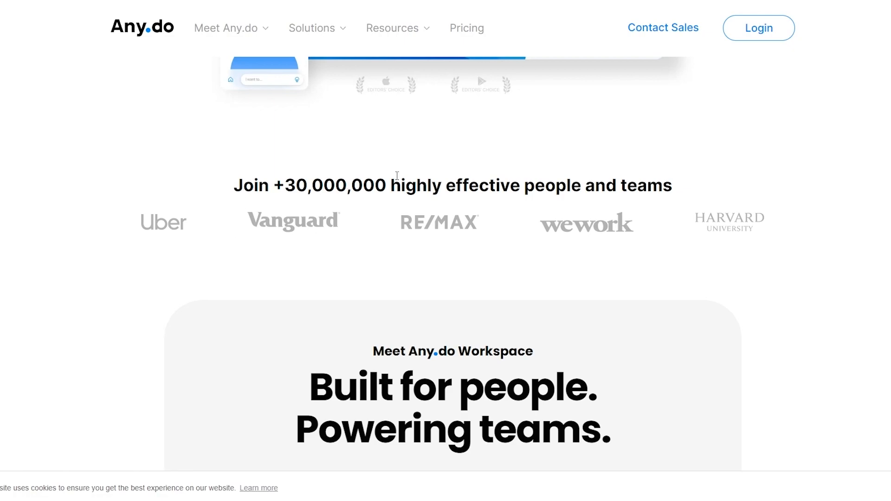
pyautogui.moveTo(489, 169)
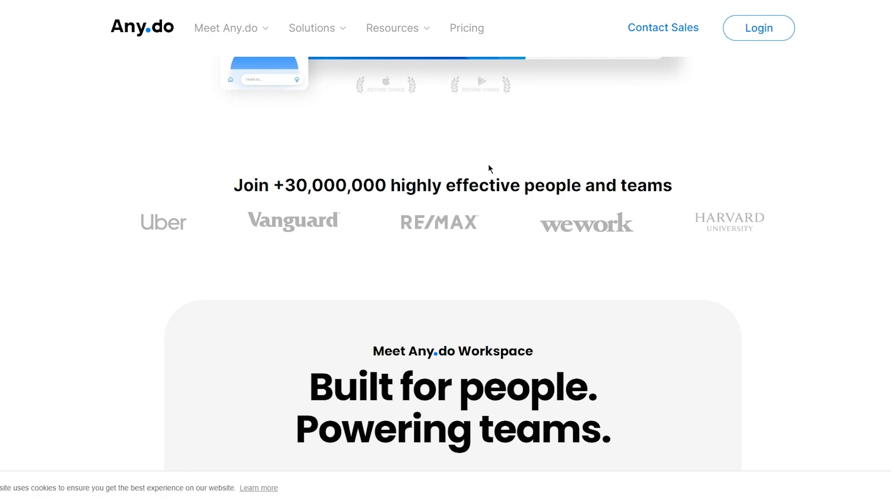
pyautogui.moveTo(204, 233)
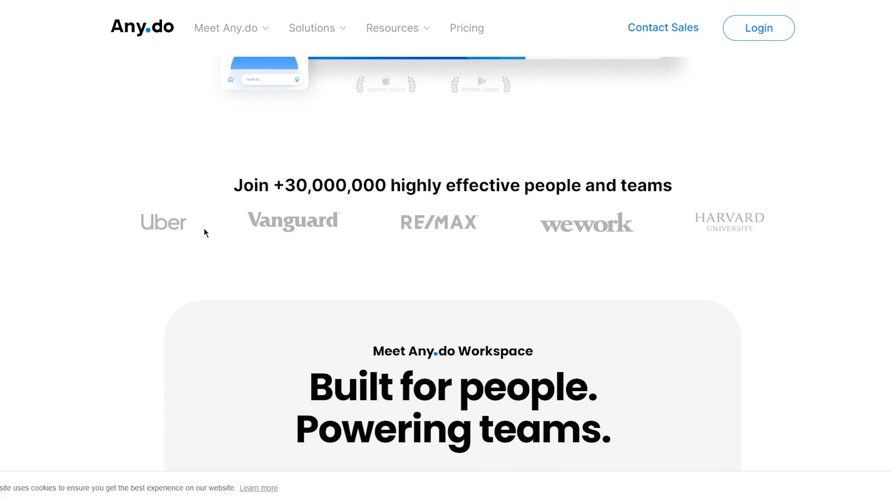
pyautogui.moveTo(408, 231)
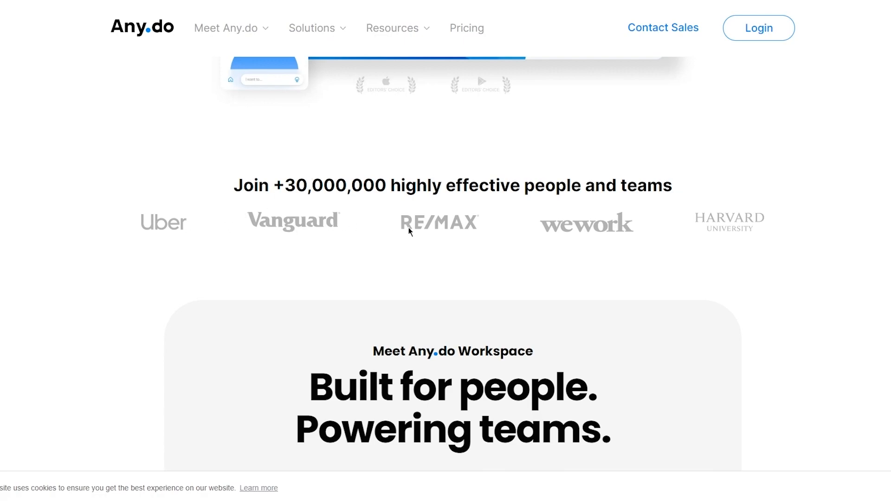
# Step: Scroll down to the Meet Any.do Workspace section
pyautogui.scroll(-3)
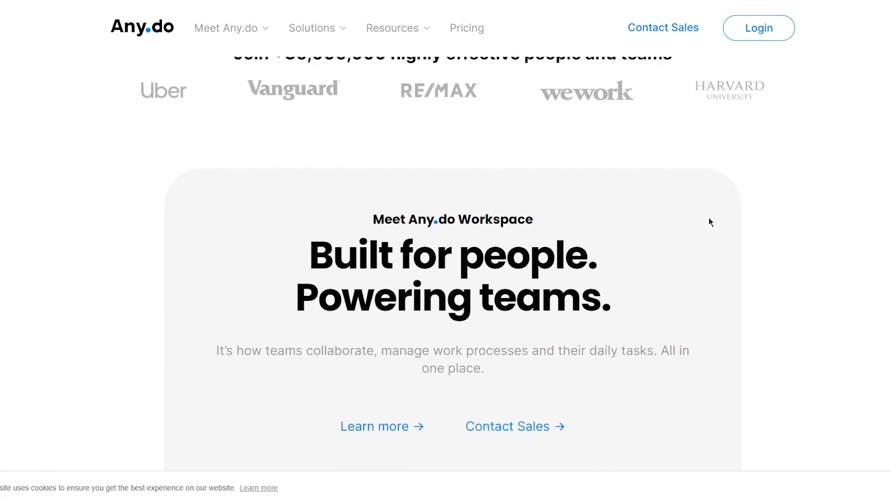
pyautogui.scroll(-3)
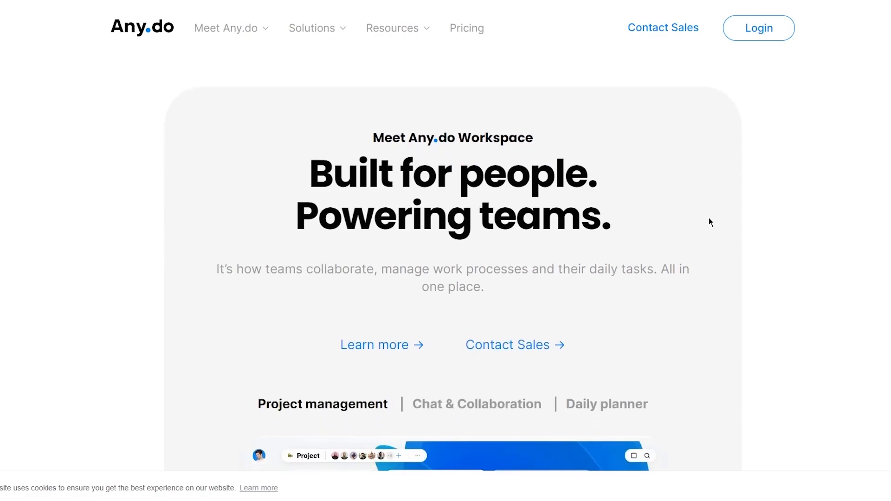
pyautogui.moveTo(435, 191)
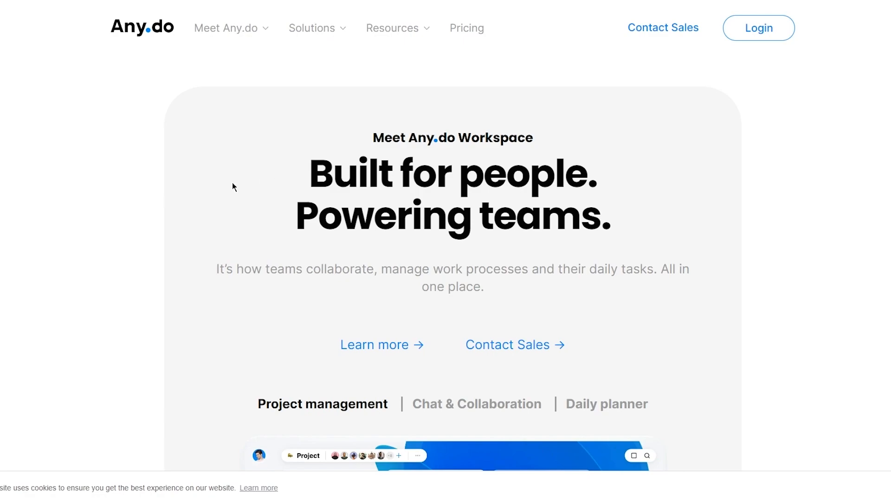
pyautogui.scroll(-3)
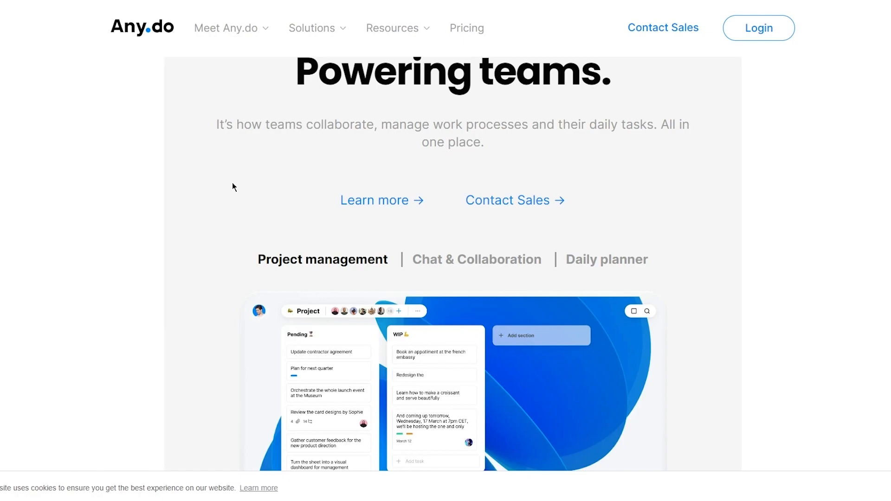
pyautogui.scroll(-3)
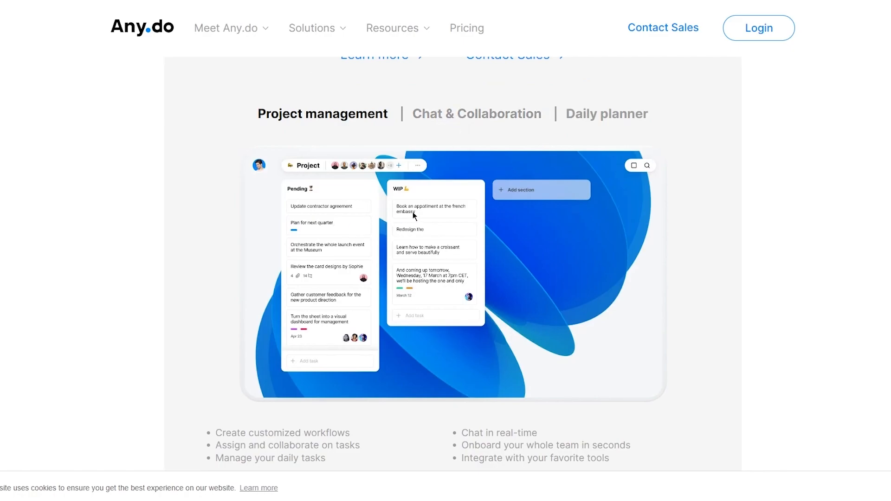
# Step: View the Chat & Collaboration and Daily planner previews, then continue down the page
pyautogui.click(476, 114)
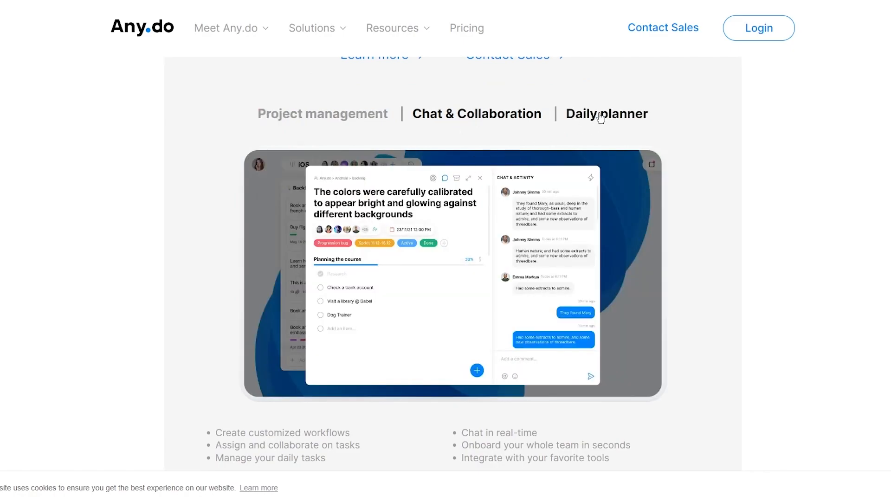
pyautogui.click(606, 114)
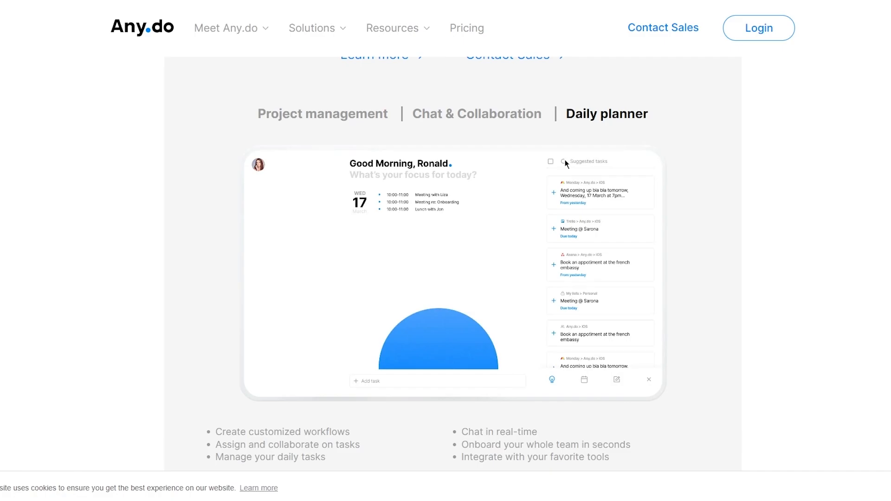
pyautogui.scroll(-3)
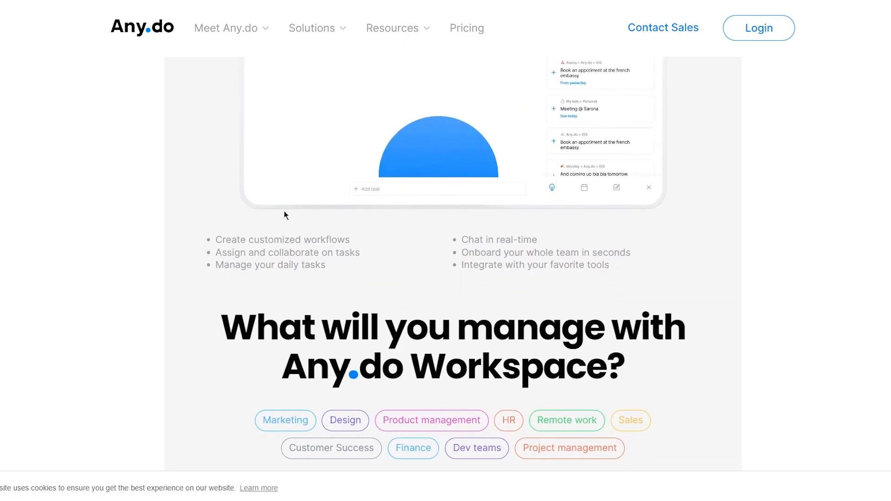
pyautogui.moveTo(468, 235)
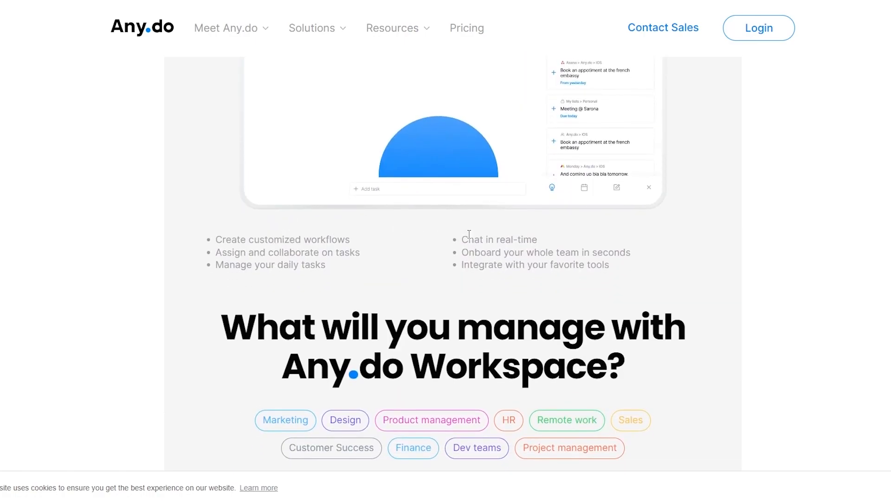
pyautogui.moveTo(223, 280)
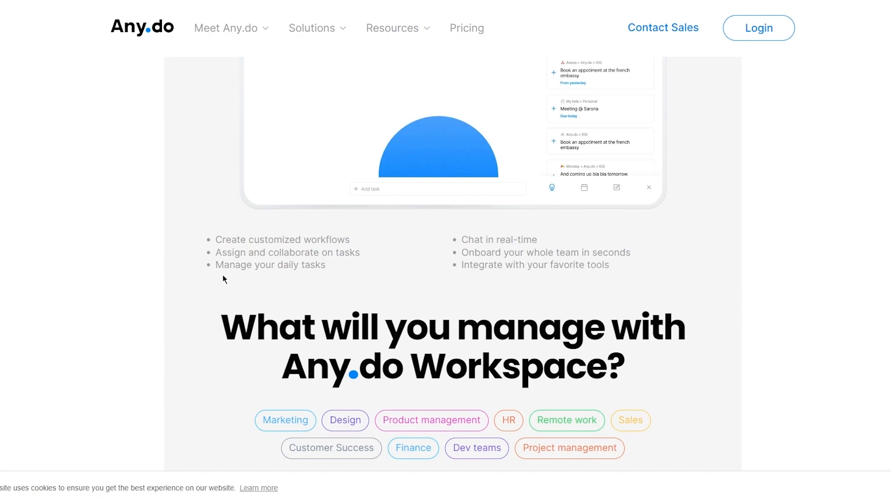
pyautogui.moveTo(500, 239)
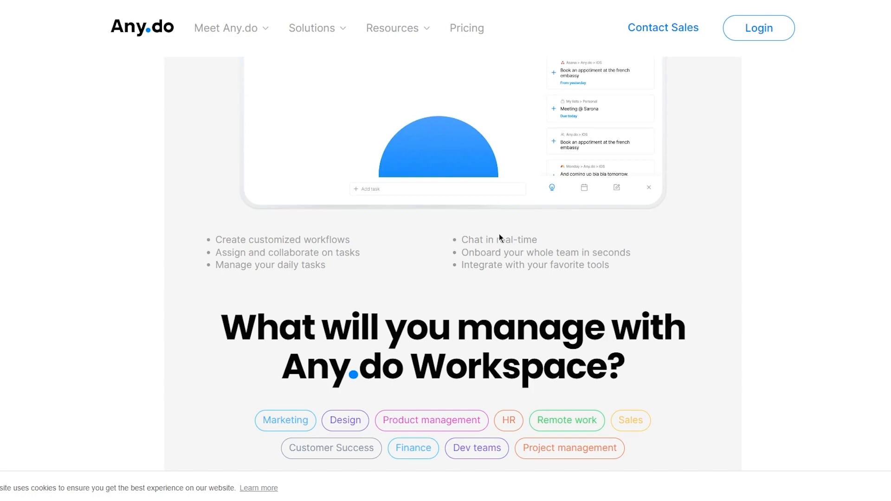
pyautogui.moveTo(215, 313)
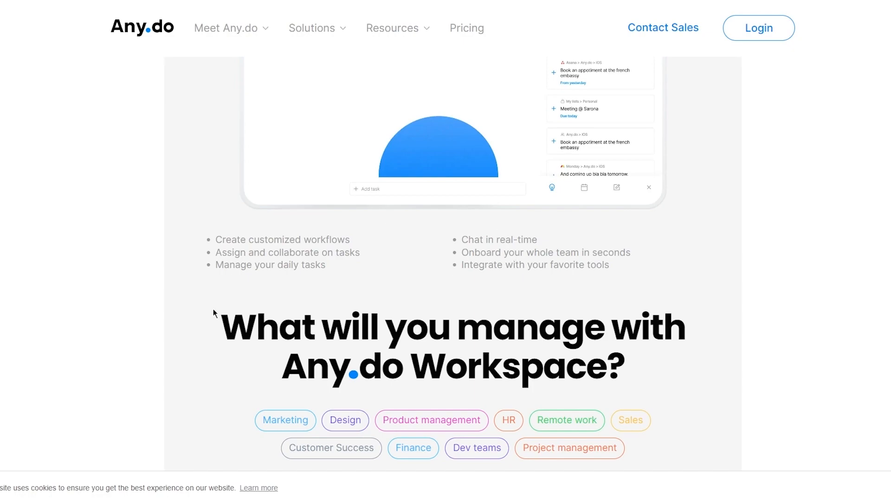
pyautogui.moveTo(444, 278)
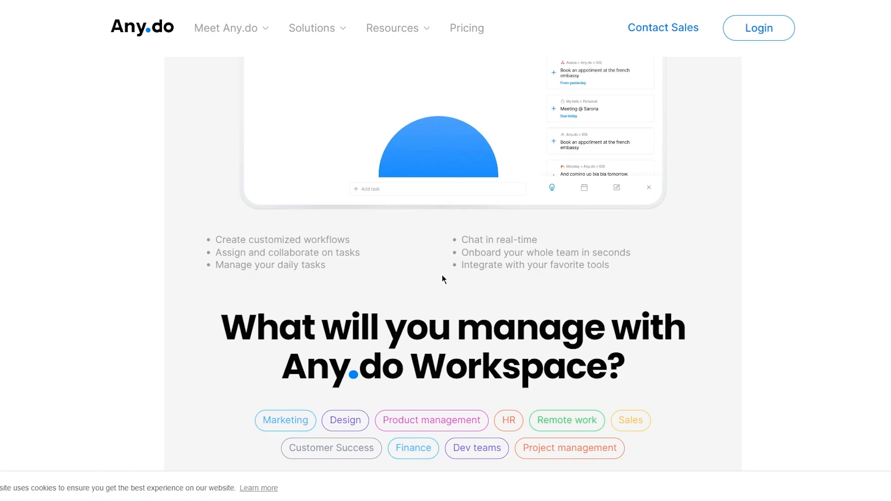
pyautogui.scroll(-3)
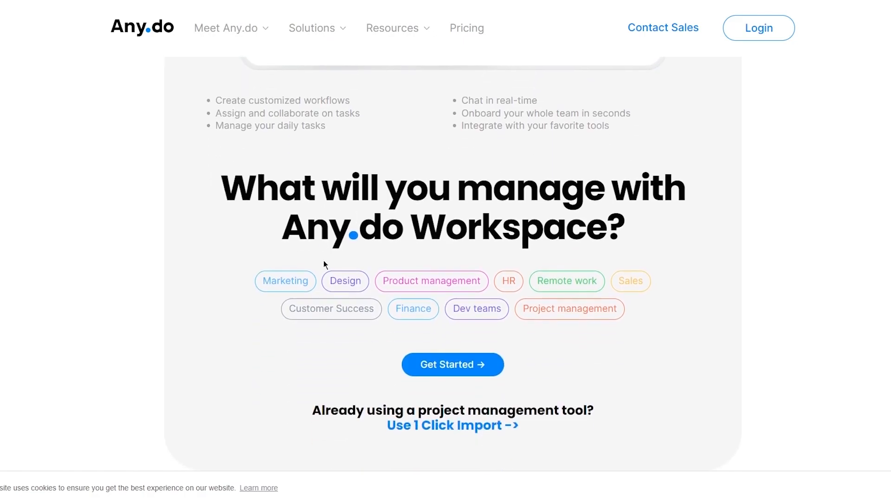
pyautogui.scroll(-3)
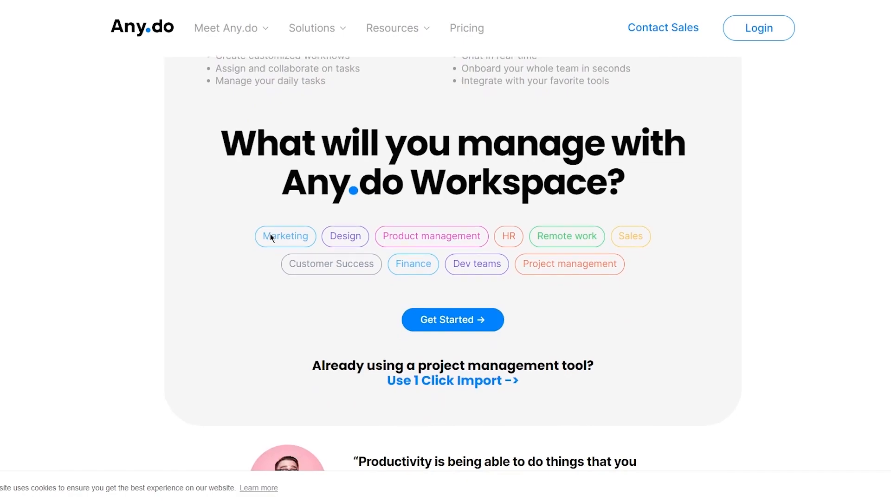
pyautogui.moveTo(274, 244)
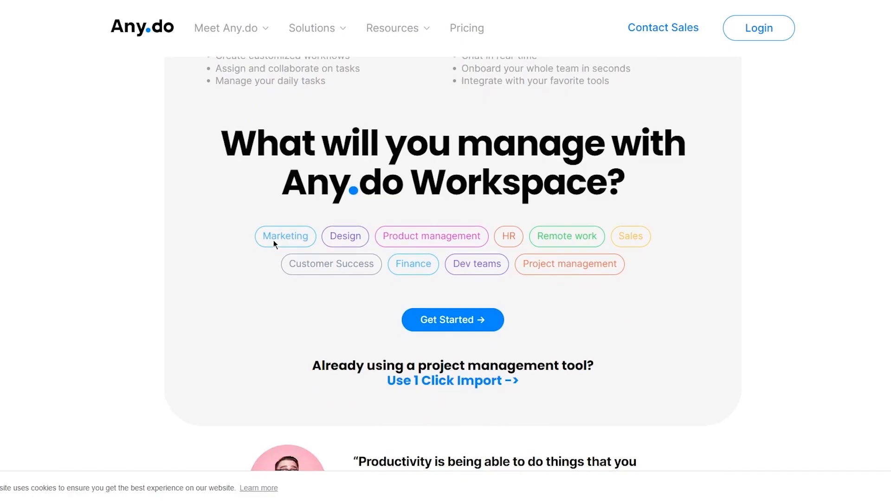
pyautogui.moveTo(381, 235)
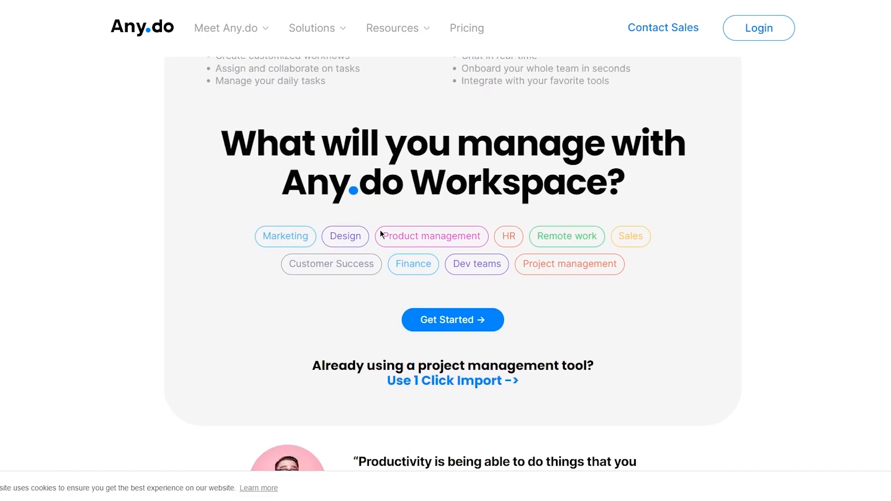
pyautogui.moveTo(497, 215)
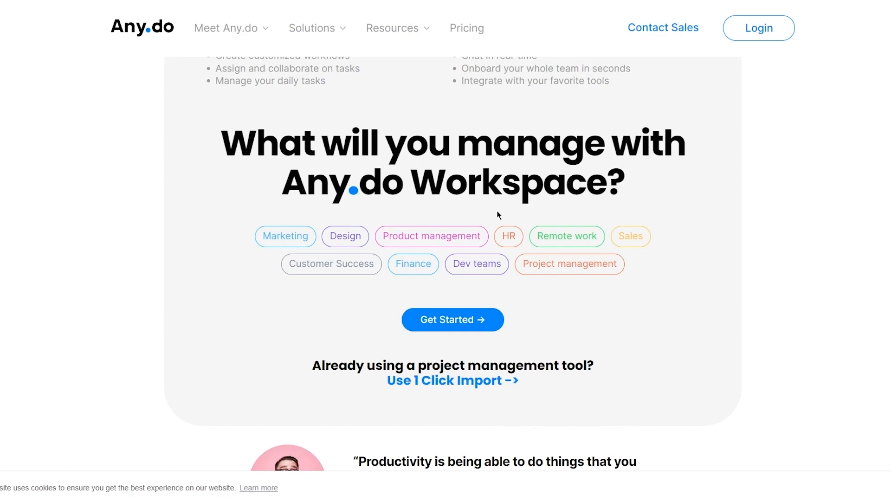
pyautogui.moveTo(295, 330)
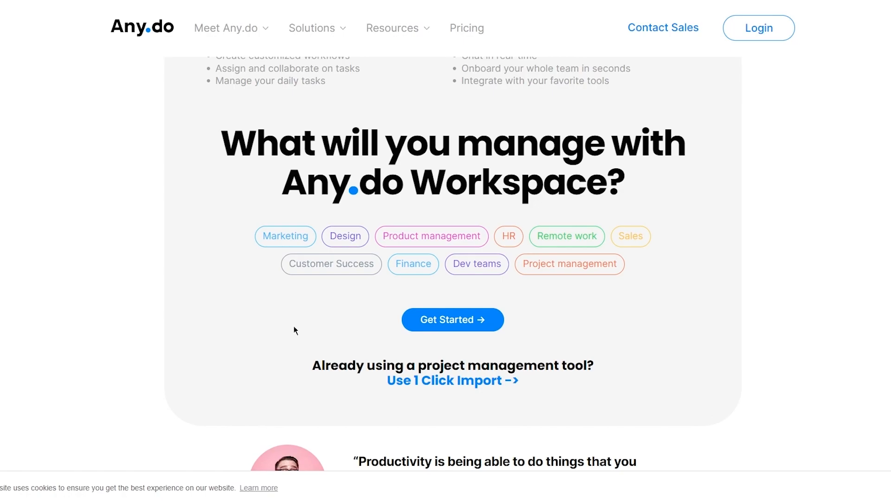
pyautogui.scroll(-3)
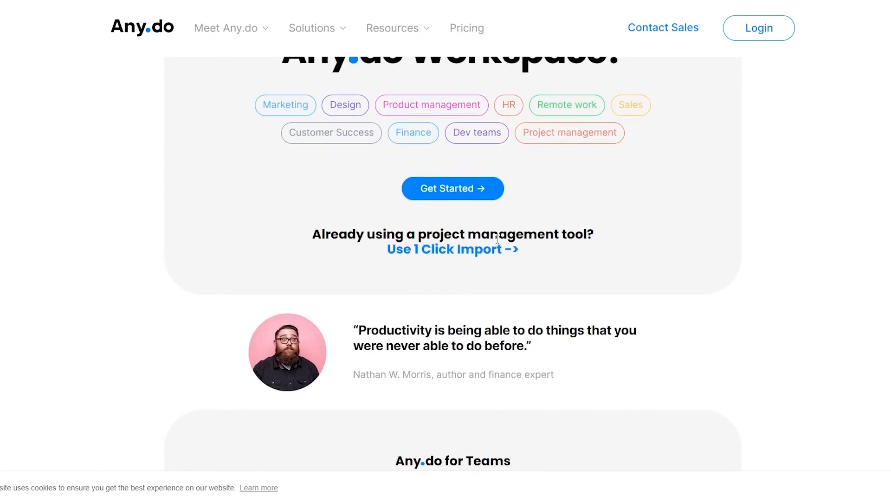
pyautogui.moveTo(766, 264)
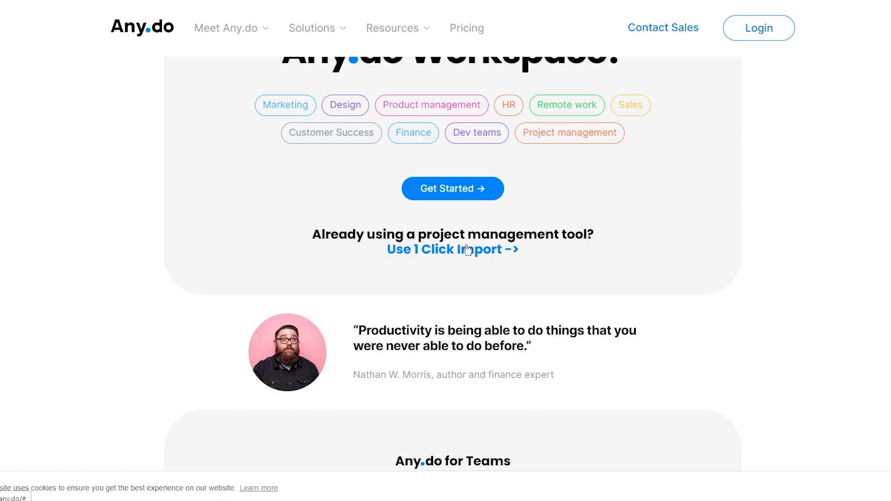
pyautogui.scroll(-3)
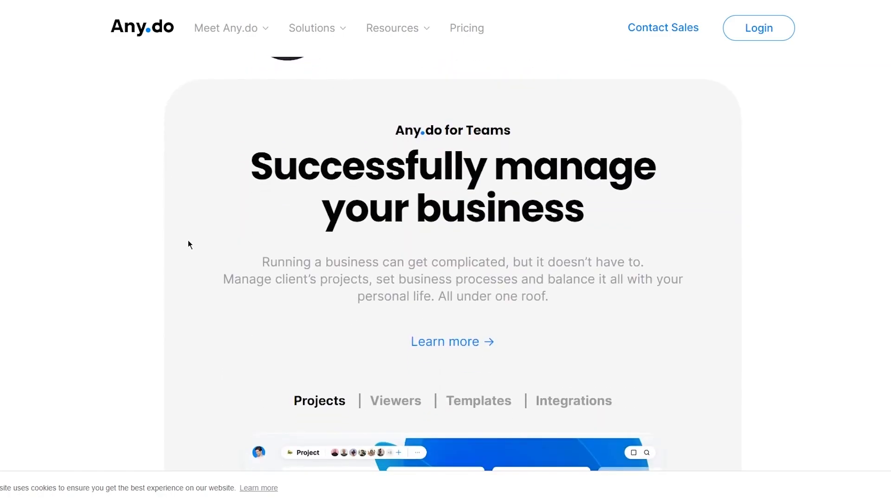
pyautogui.scroll(3)
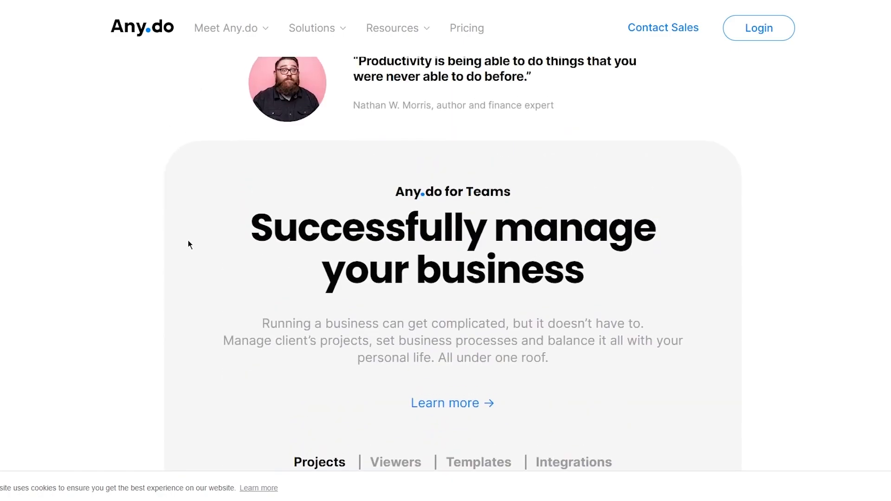
pyautogui.scroll(-3)
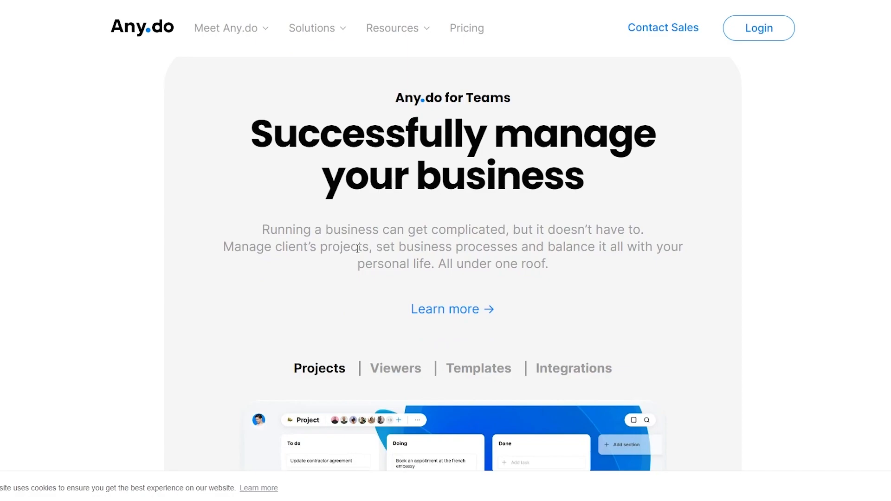
pyautogui.moveTo(274, 228)
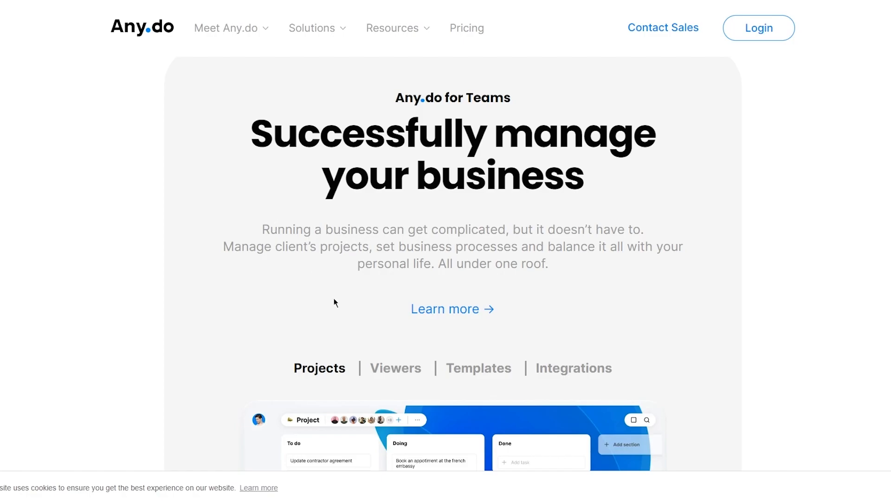
pyautogui.scroll(-3)
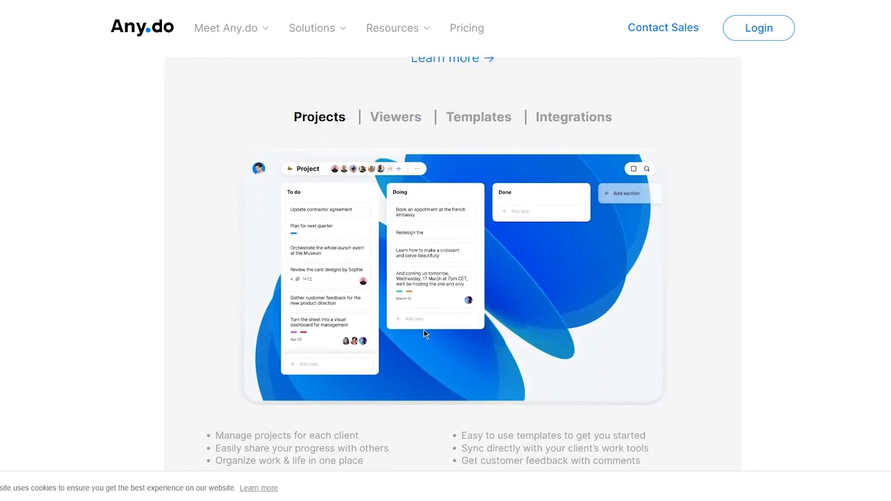
pyautogui.moveTo(378, 117)
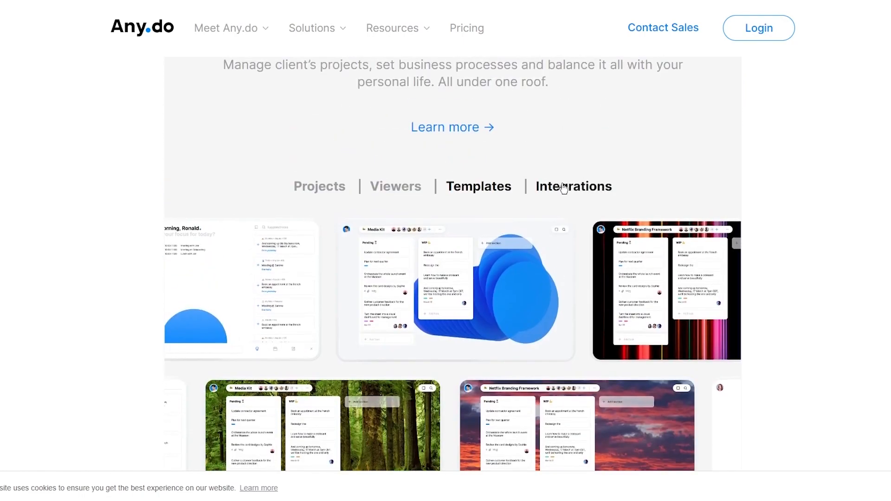
pyautogui.scroll(-3)
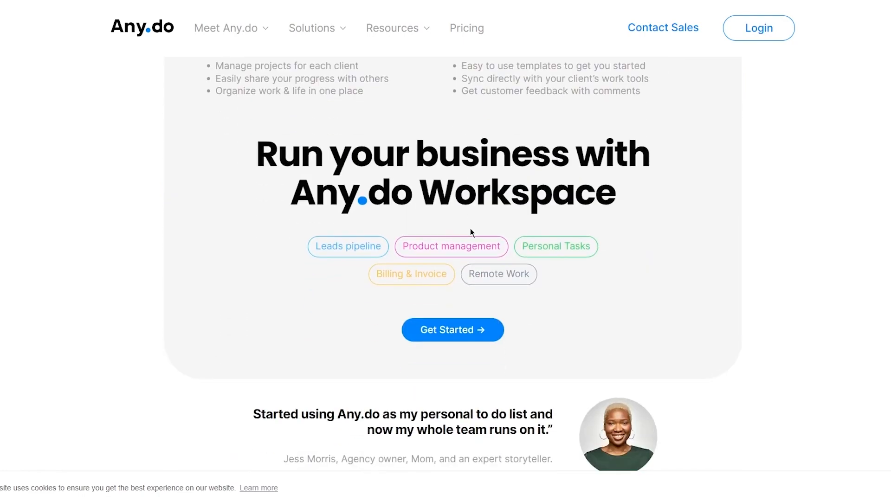
pyautogui.scroll(-3)
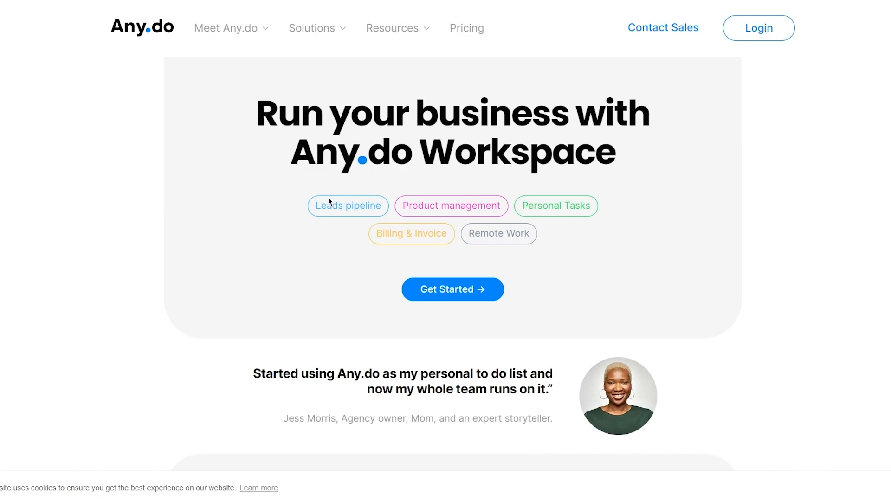
pyautogui.moveTo(549, 204)
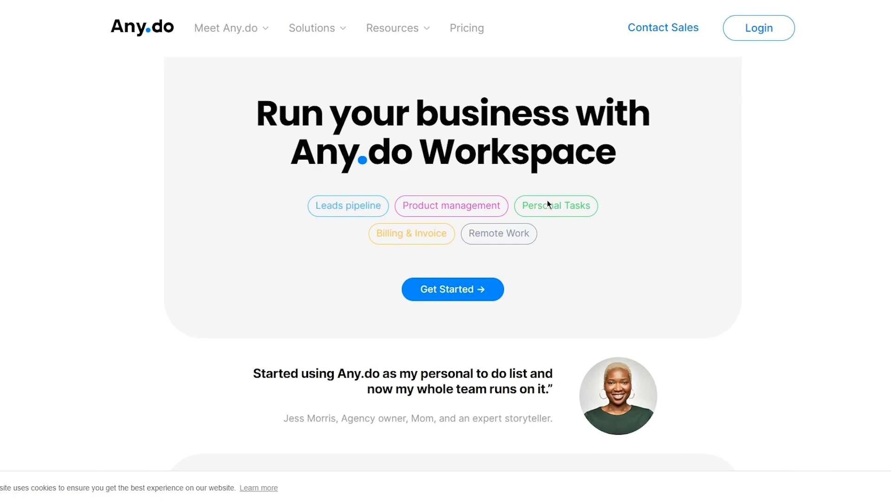
pyautogui.moveTo(545, 221)
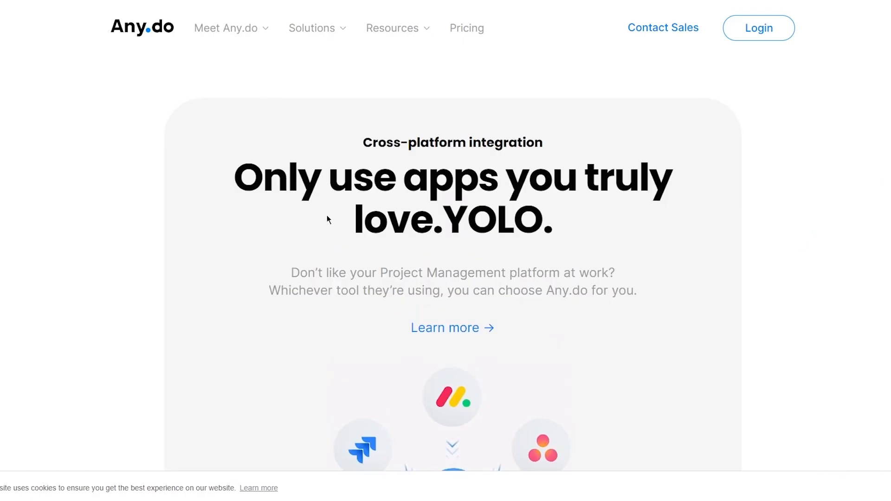
pyautogui.scroll(-3)
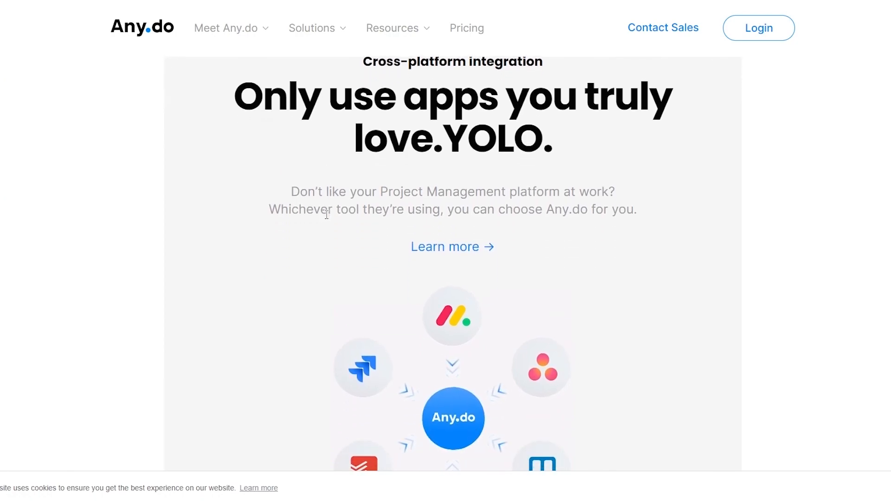
pyautogui.moveTo(345, 174)
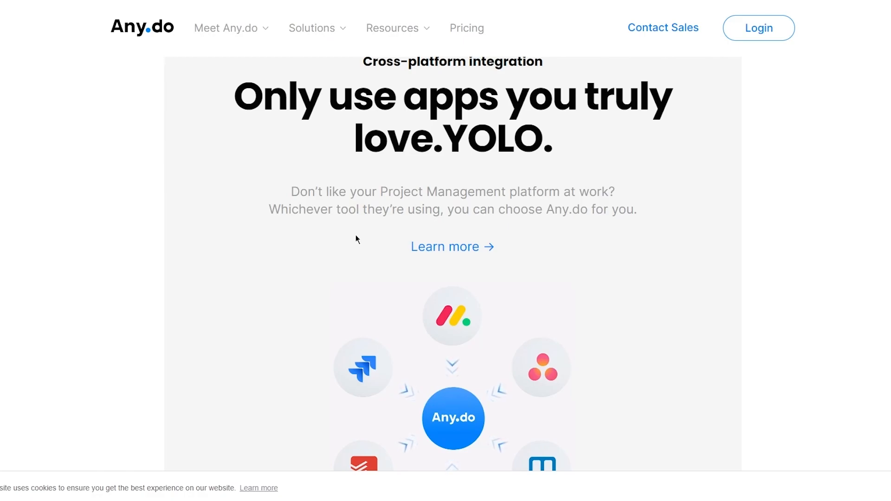
pyautogui.scroll(-3)
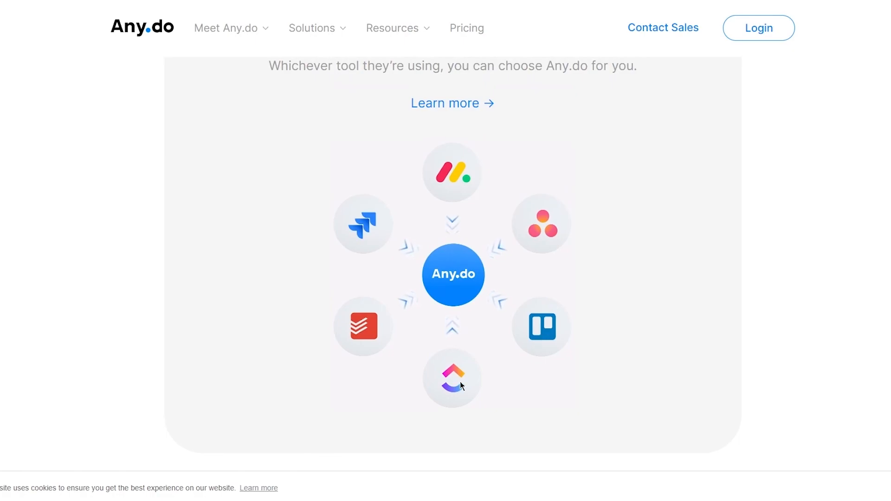
pyautogui.scroll(-3)
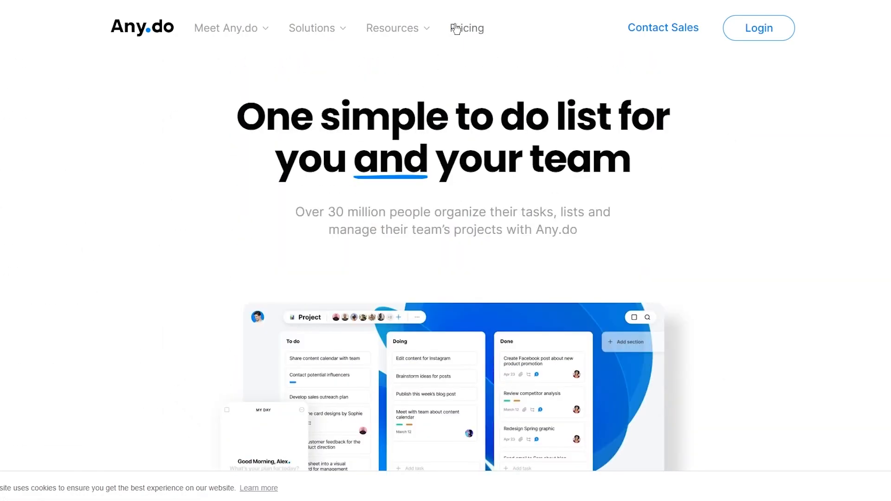
# Step: View the Pricing page plans: Personal free, Premium $3/month, Teams $5/user monthly
pyautogui.click(467, 28)
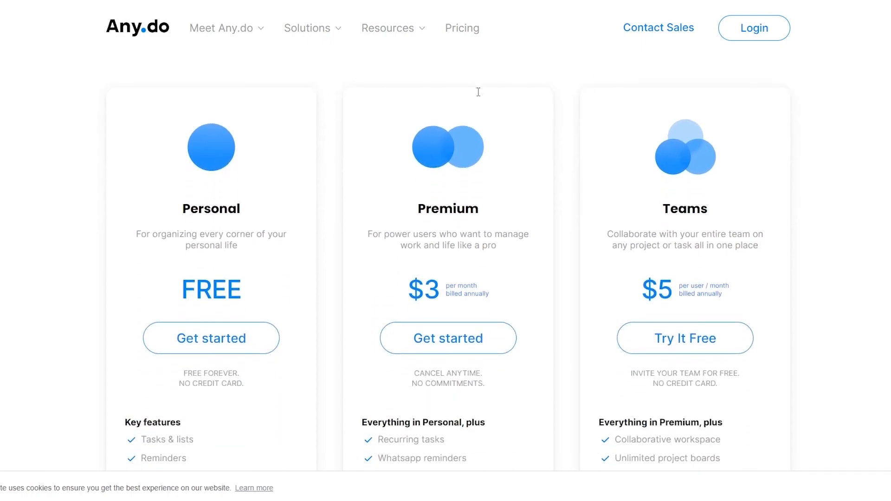
pyautogui.scroll(-3)
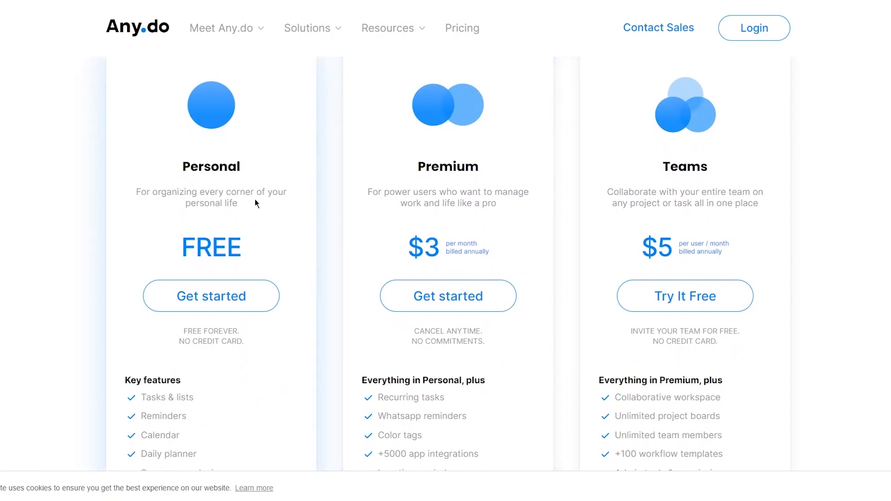
pyautogui.moveTo(256, 182)
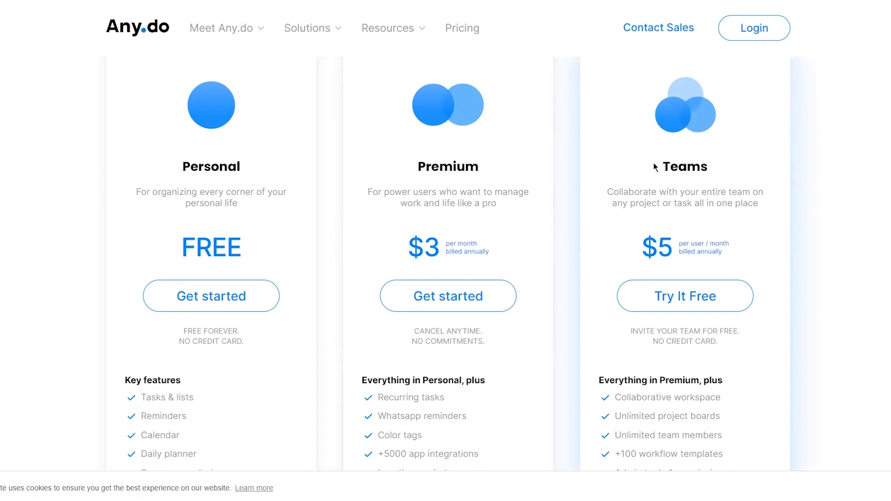
pyautogui.scroll(-3)
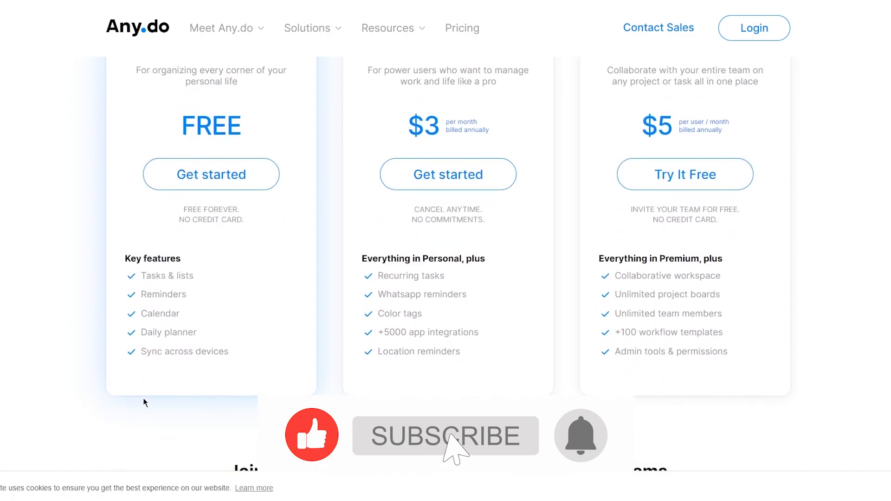
pyautogui.click(446, 436)
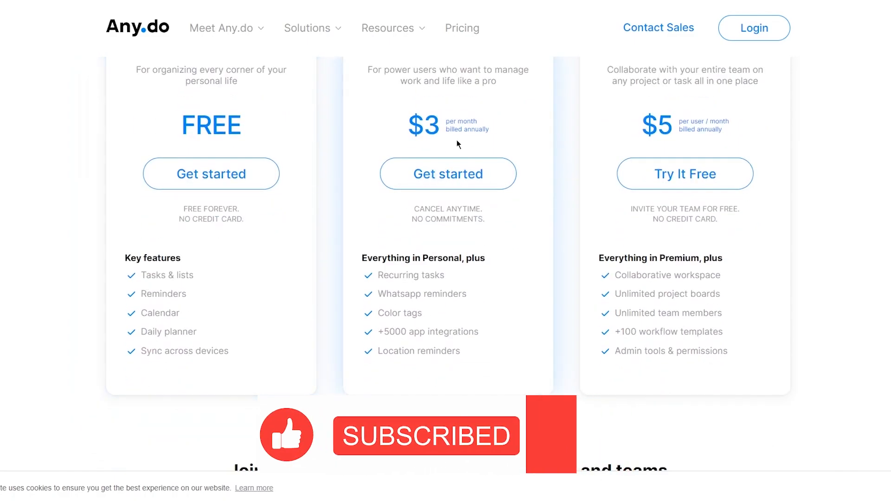
pyautogui.scroll(3)
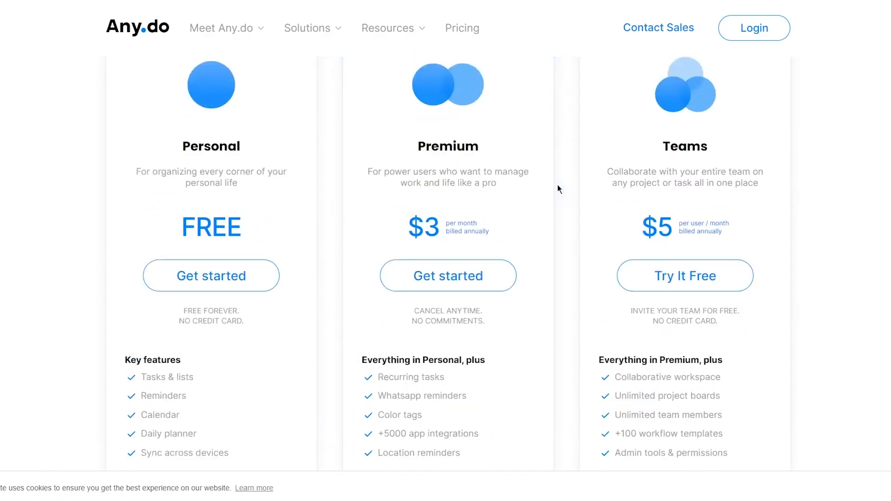
pyautogui.scroll(-3)
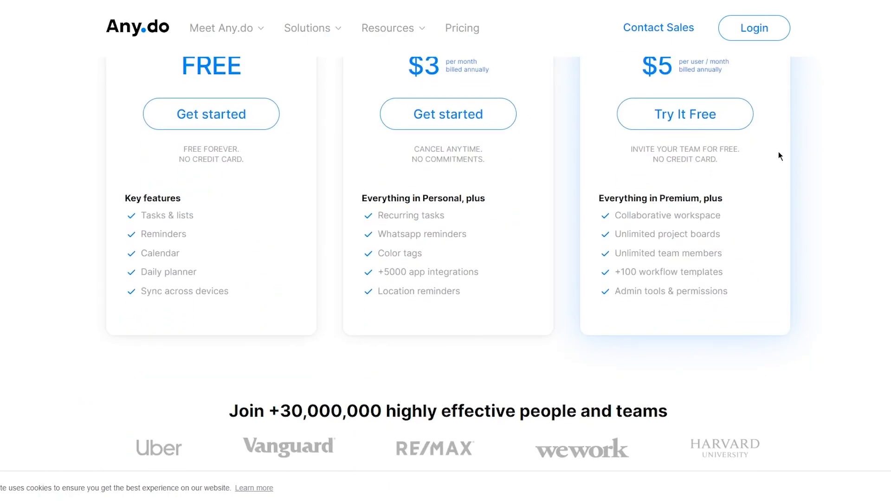
pyautogui.scroll(-3)
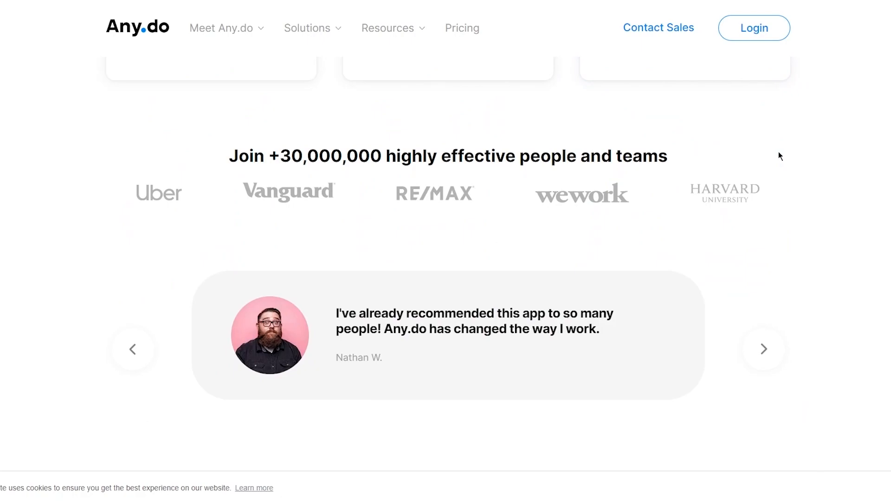
pyautogui.scroll(3)
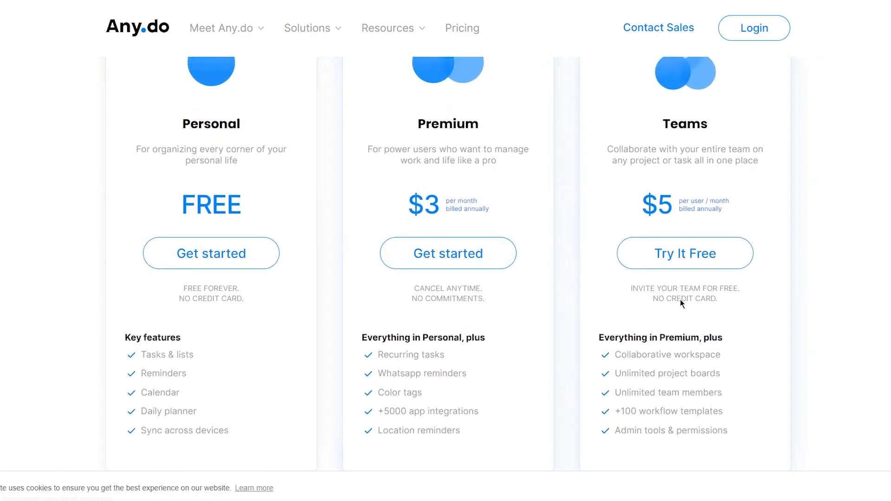
pyautogui.moveTo(557, 294)
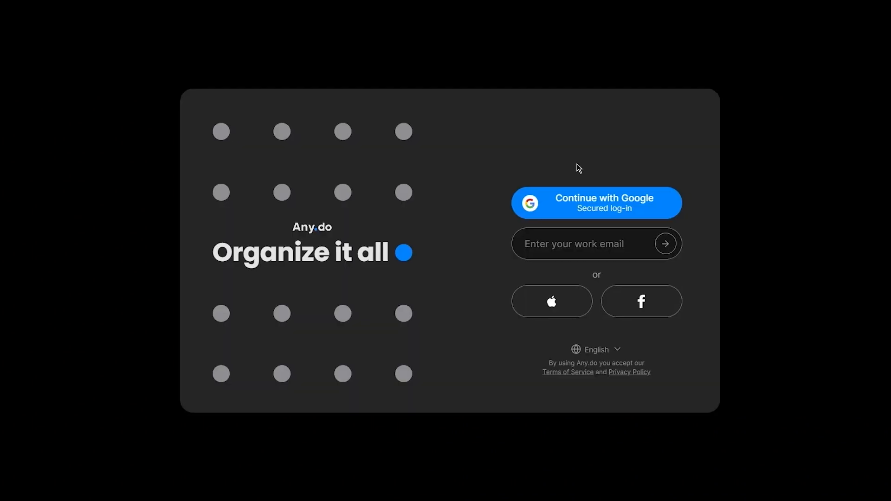
pyautogui.click(574, 244)
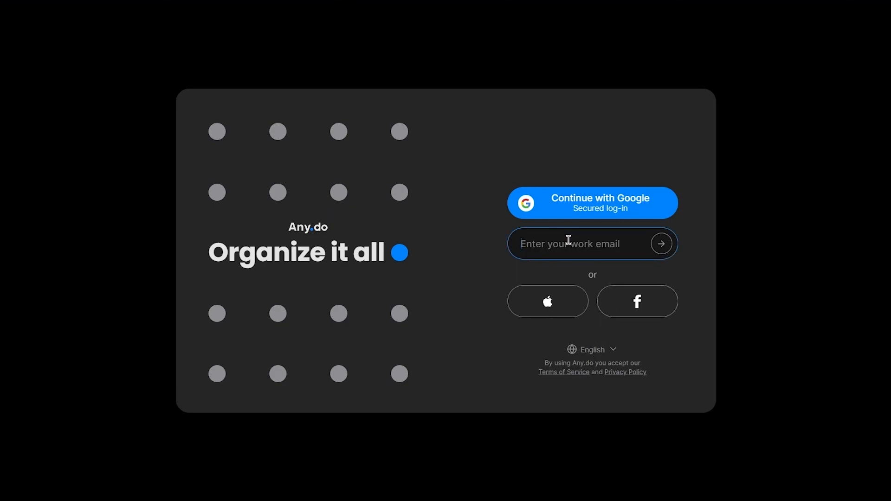
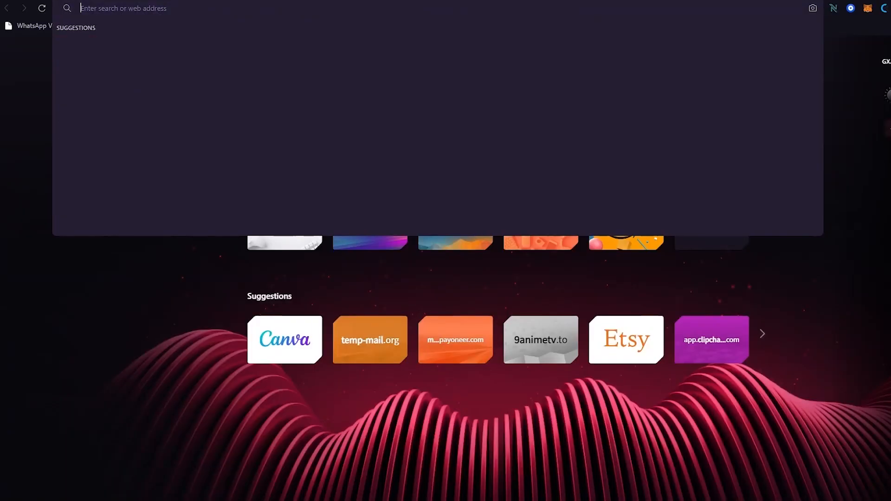
# Step: Bring up the Opera GX start page search box with its suggestions
pyautogui.click(370, 340)
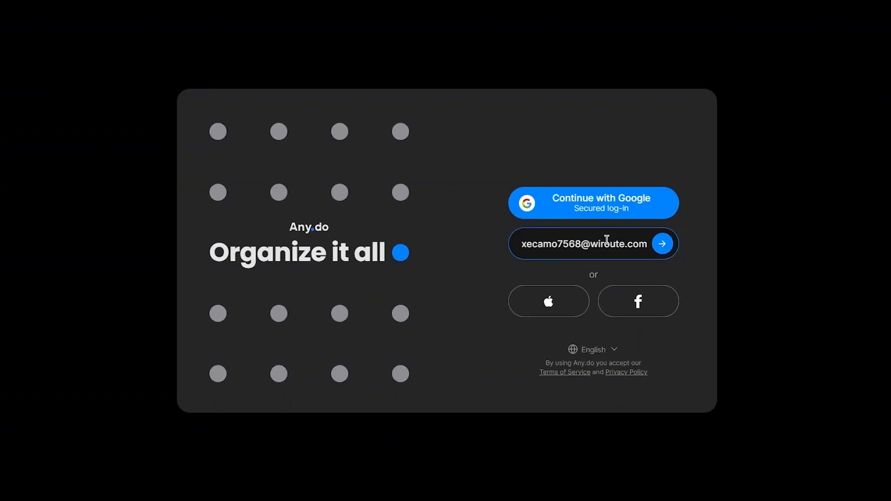
pyautogui.click(661, 243)
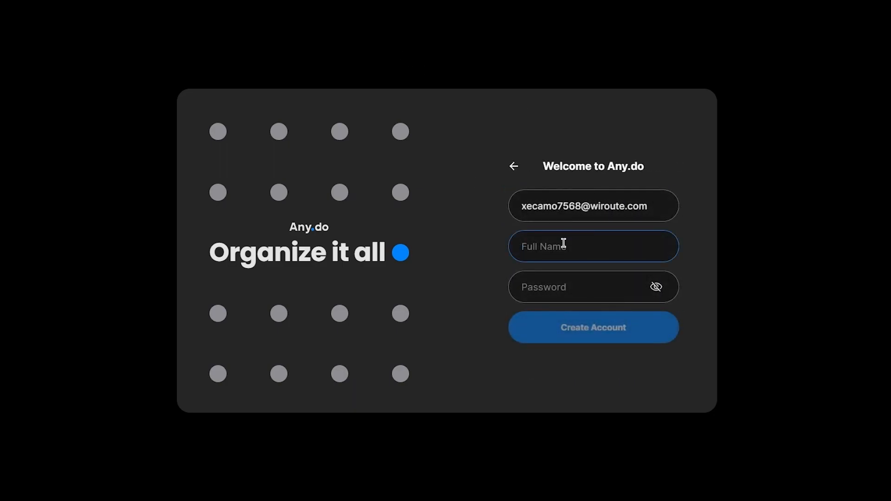
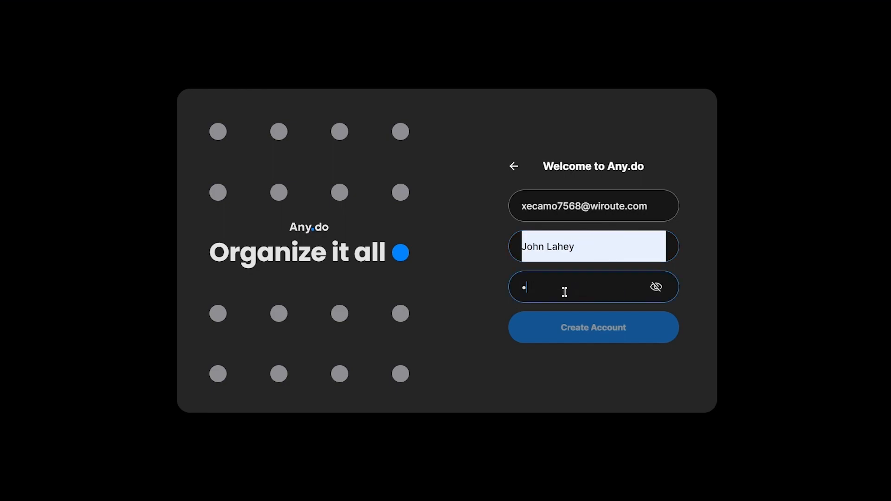
pyautogui.write('password')
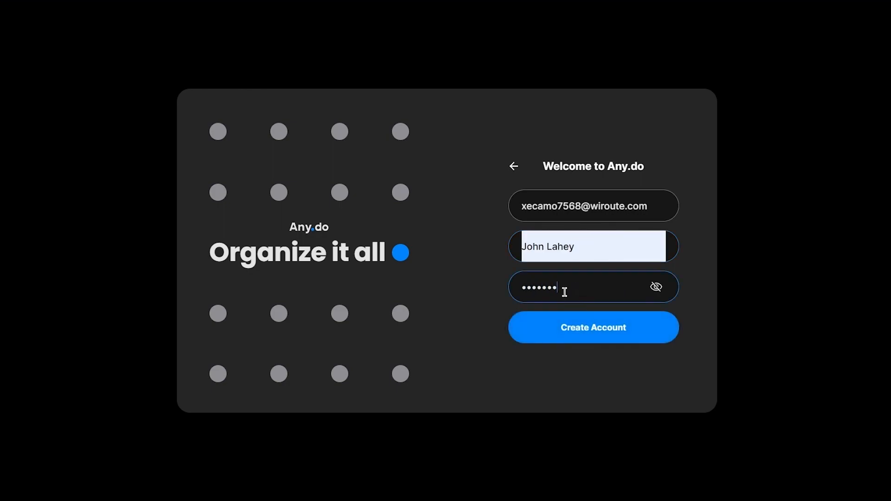
pyautogui.click(593, 327)
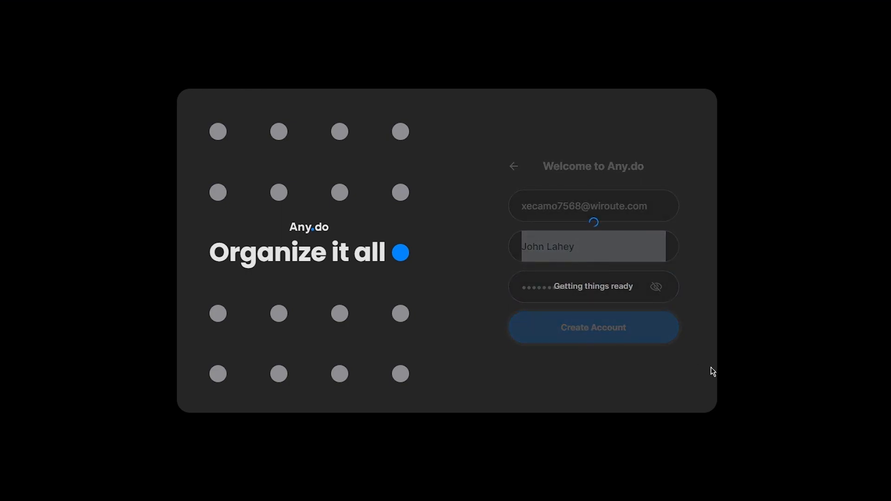
pyautogui.click(593, 328)
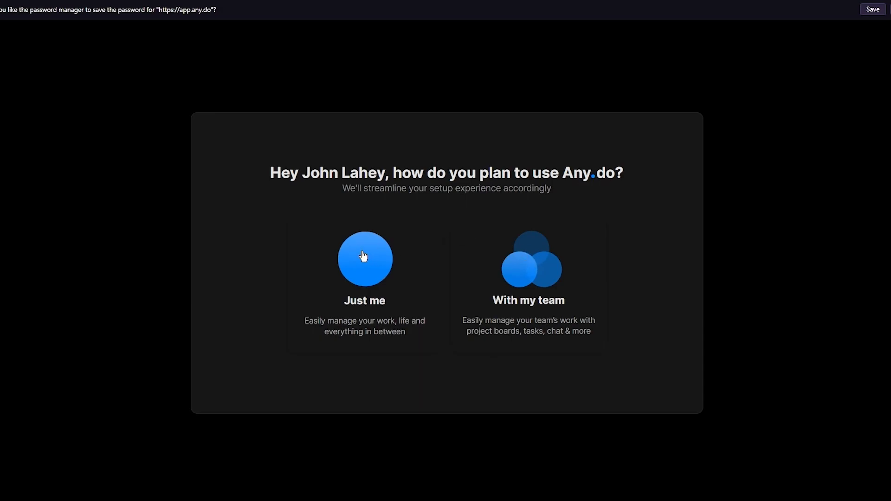
# Step: Choose 'Just me' for personal use of Any.do
pyautogui.click(364, 259)
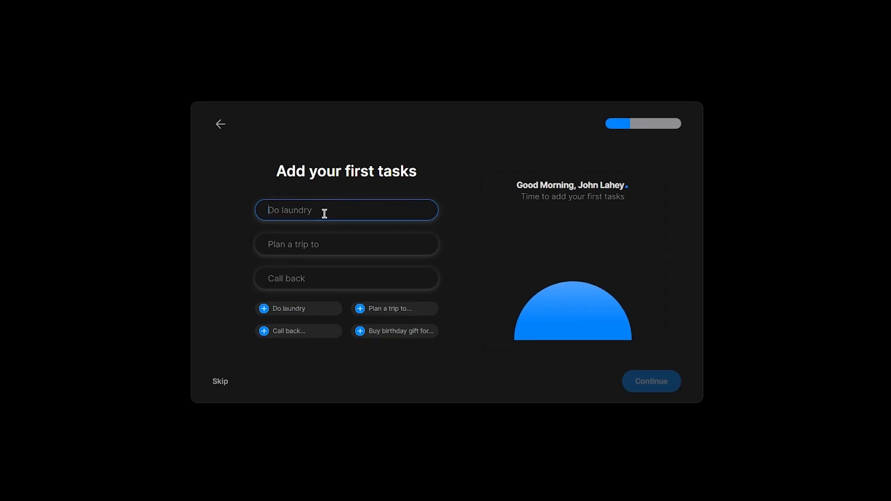
pyautogui.moveTo(445, 78)
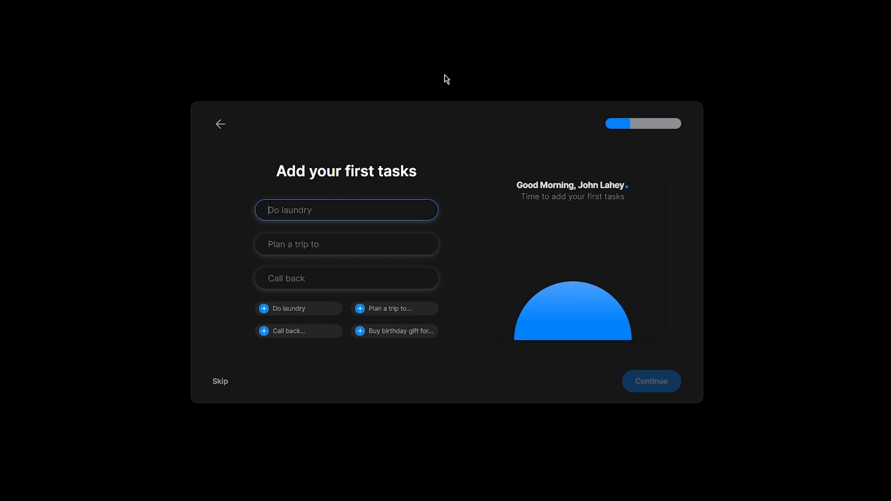
# Step: Enter first tasks 'Clean the Garage', 'Do your work' and 'Submit your assignments'
pyautogui.write('Clean the')
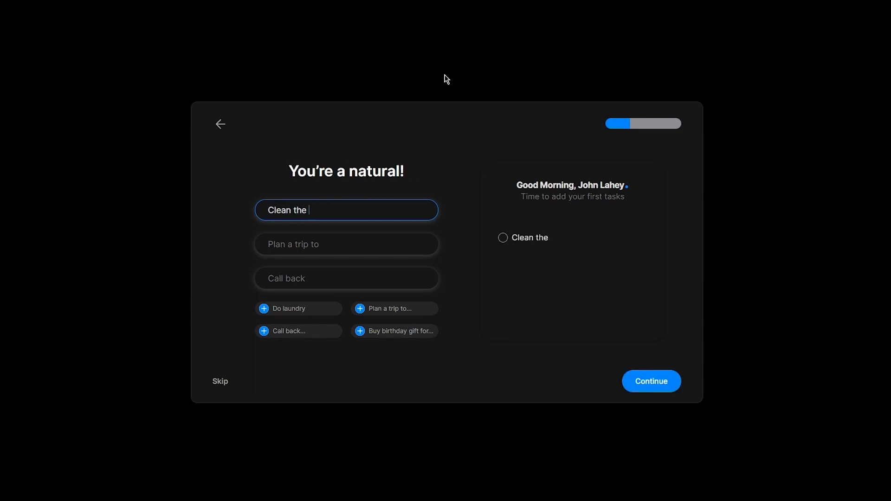
pyautogui.write('Garage')
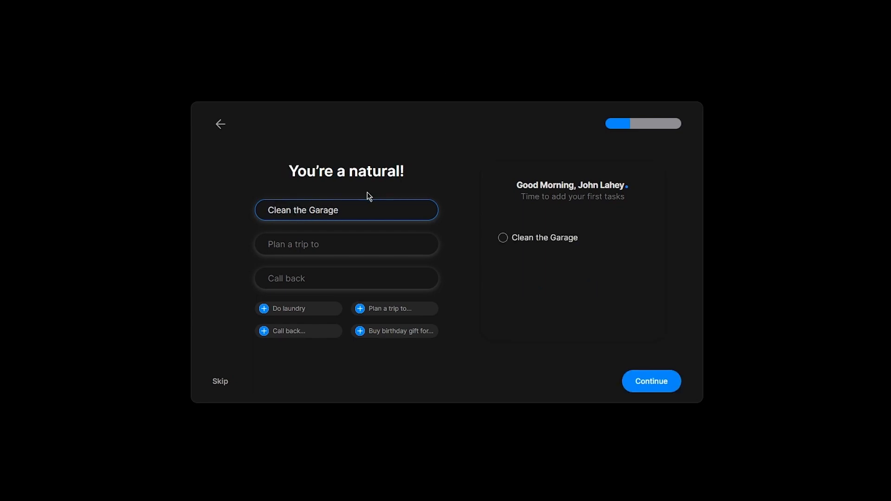
pyautogui.click(345, 244)
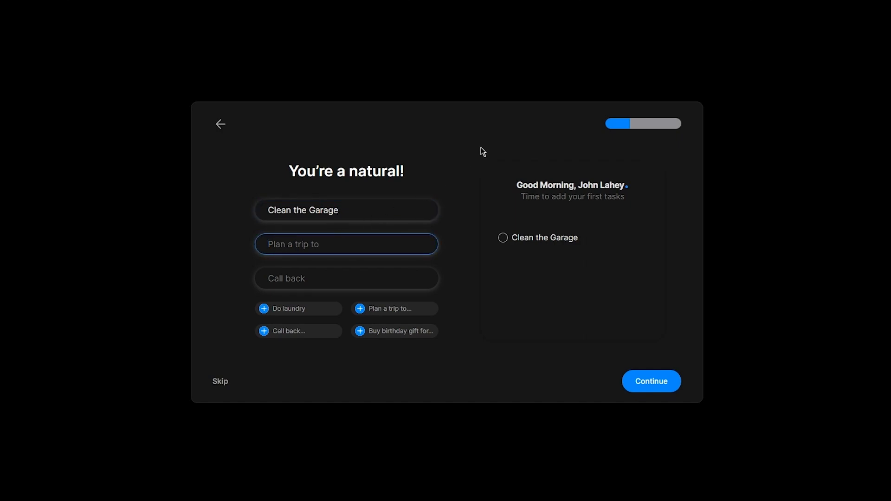
pyautogui.write('Do your')
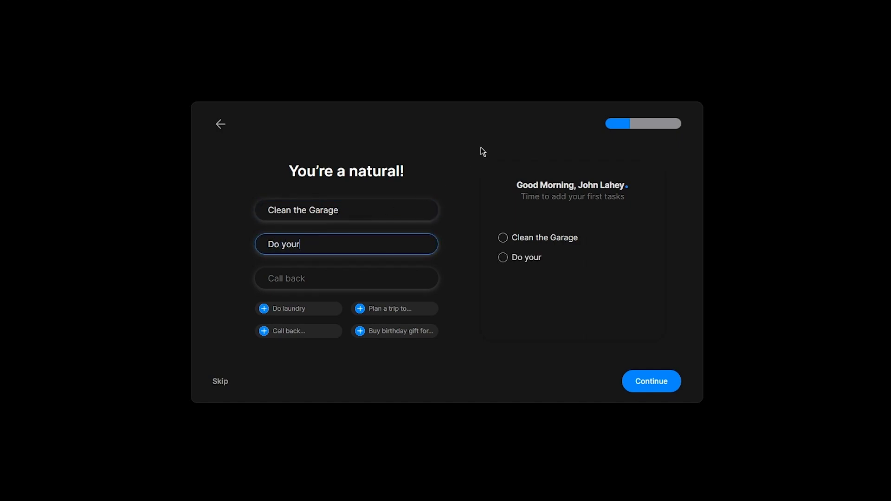
pyautogui.write('work')
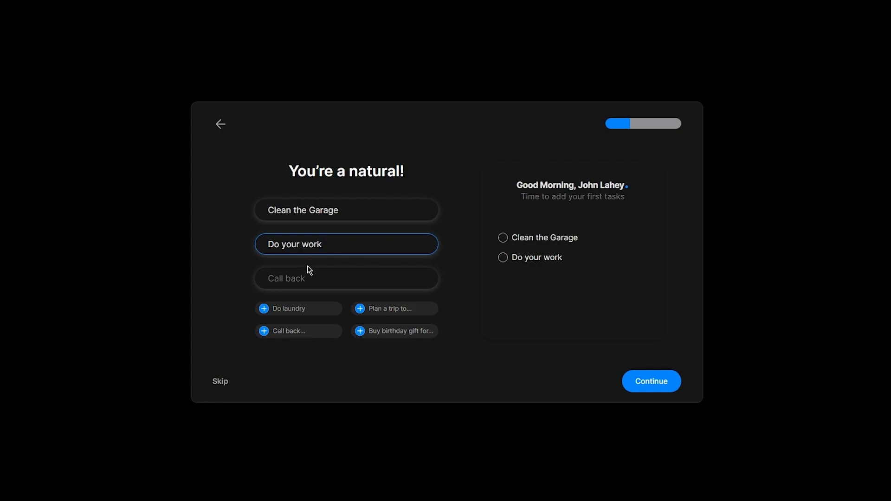
pyautogui.click(346, 278)
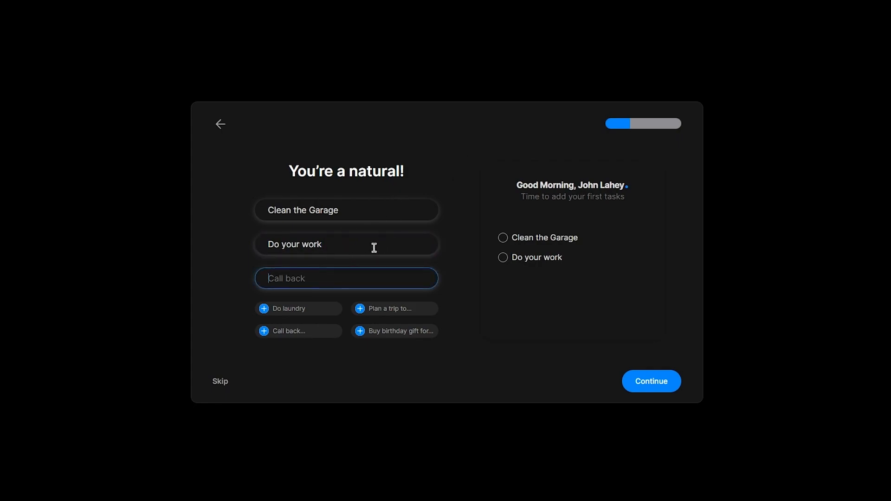
pyautogui.write('Submit your assignment')
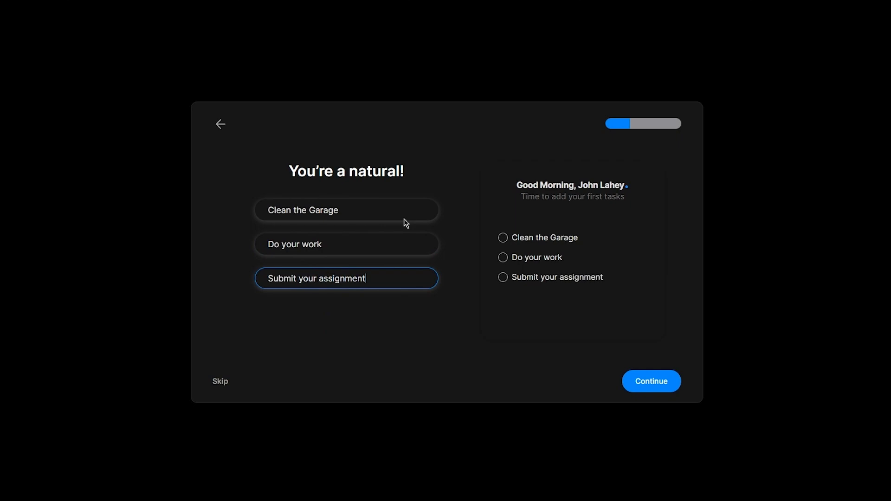
# Step: Continue past the first tasks and decline the Go Premium offer with 'No, thanks'
pyautogui.write('s')
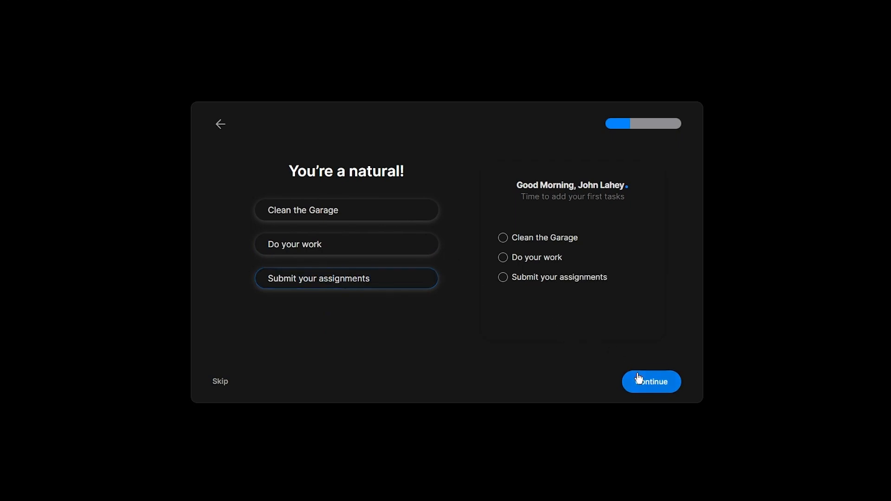
pyautogui.click(650, 382)
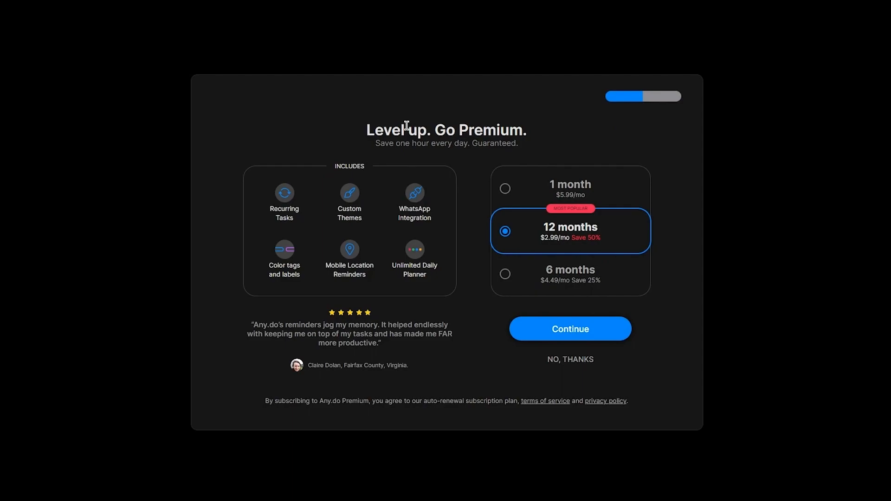
pyautogui.moveTo(452, 245)
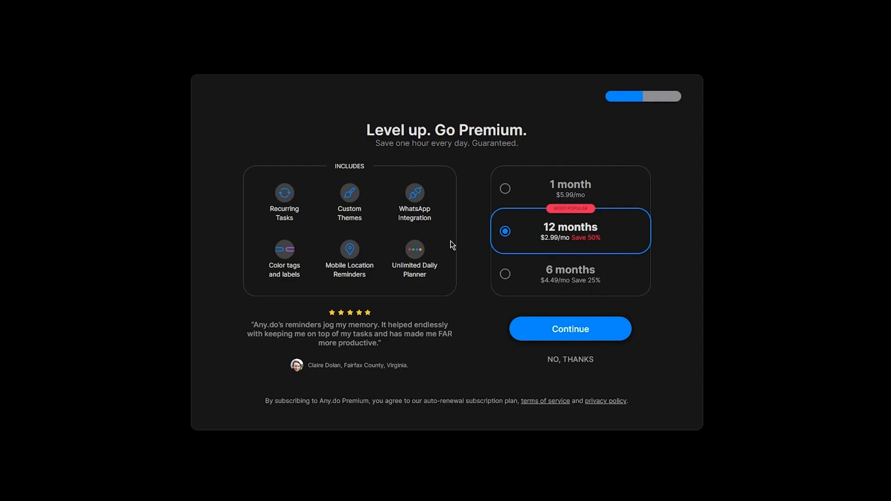
pyautogui.moveTo(359, 206)
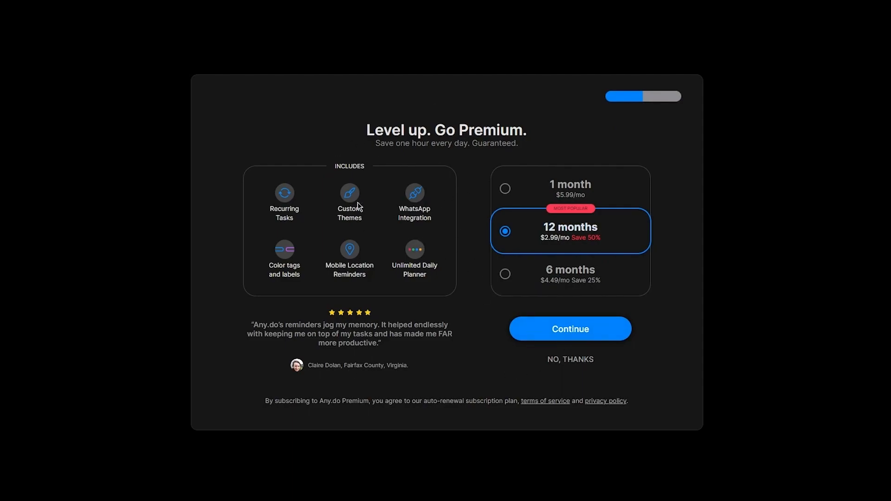
pyautogui.moveTo(574, 358)
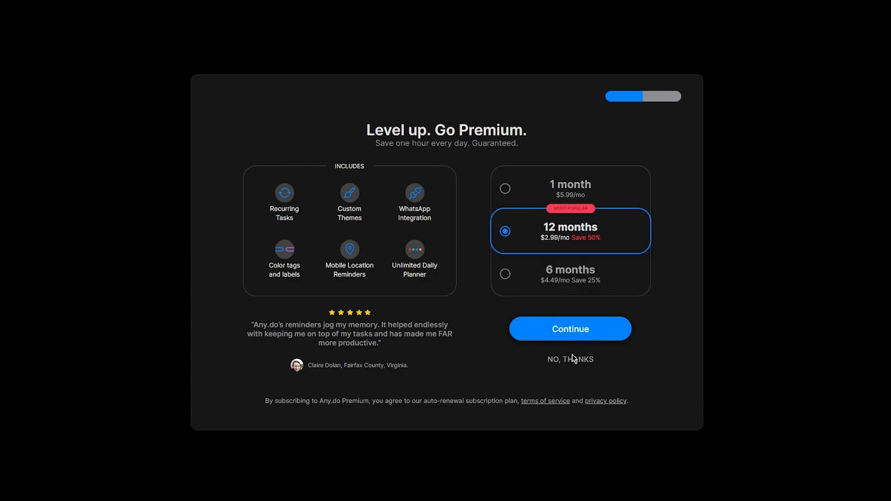
pyautogui.moveTo(730, 348)
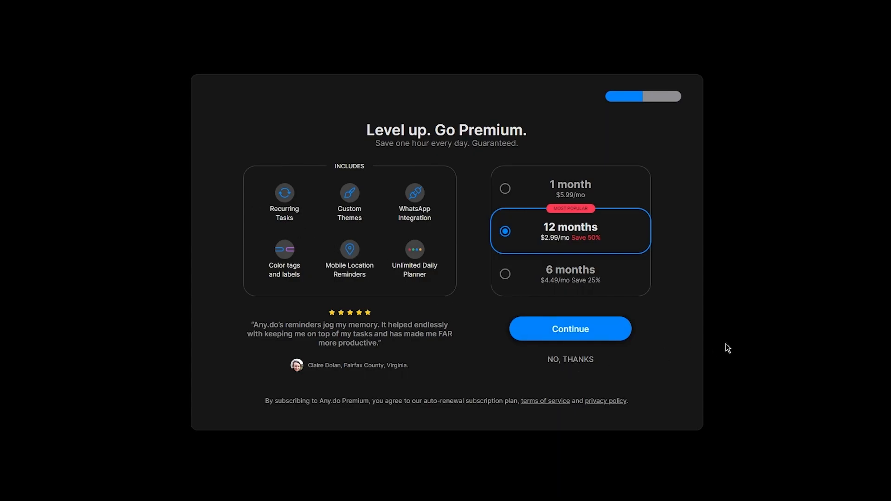
pyautogui.click(570, 360)
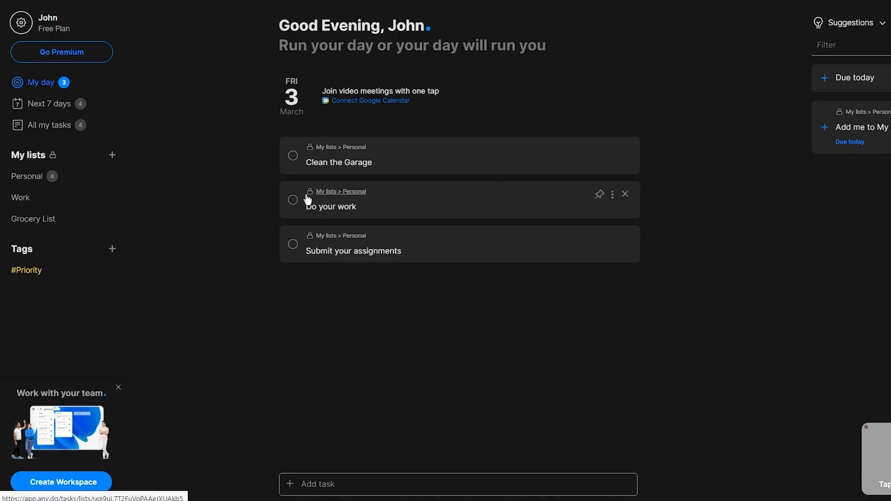
pyautogui.moveTo(525, 9)
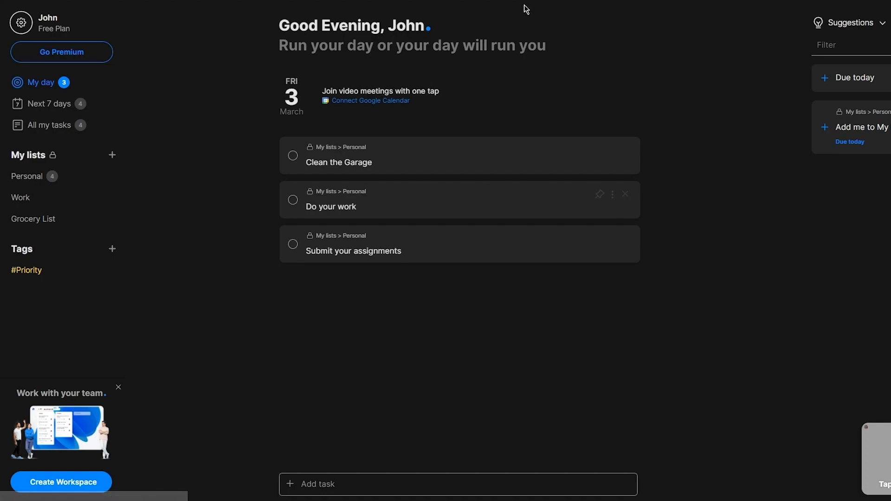
pyautogui.moveTo(260, 112)
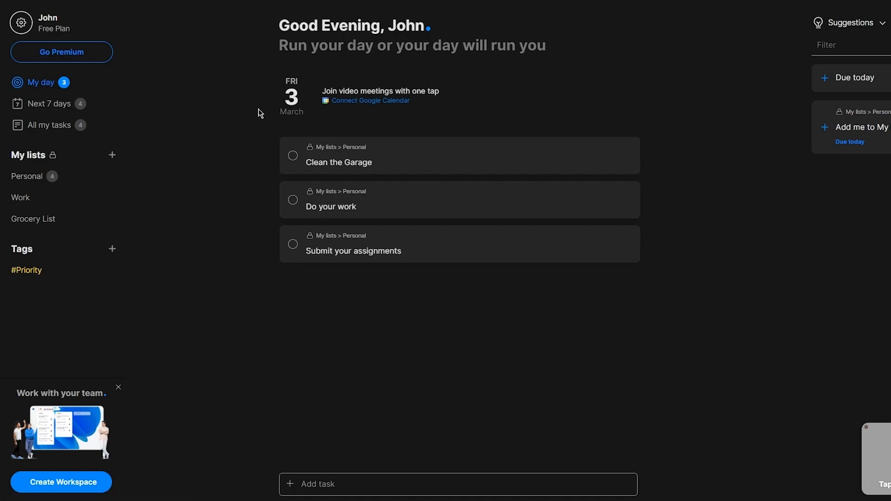
pyautogui.moveTo(155, 61)
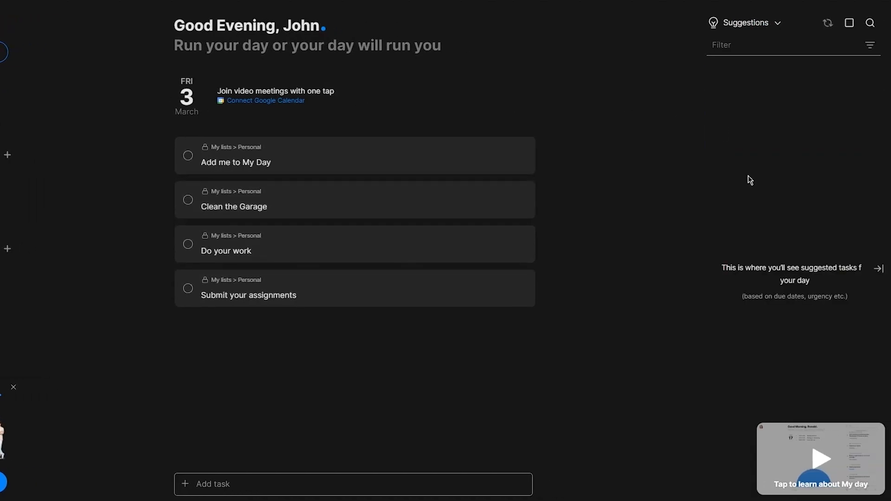
pyautogui.moveTo(715, 172)
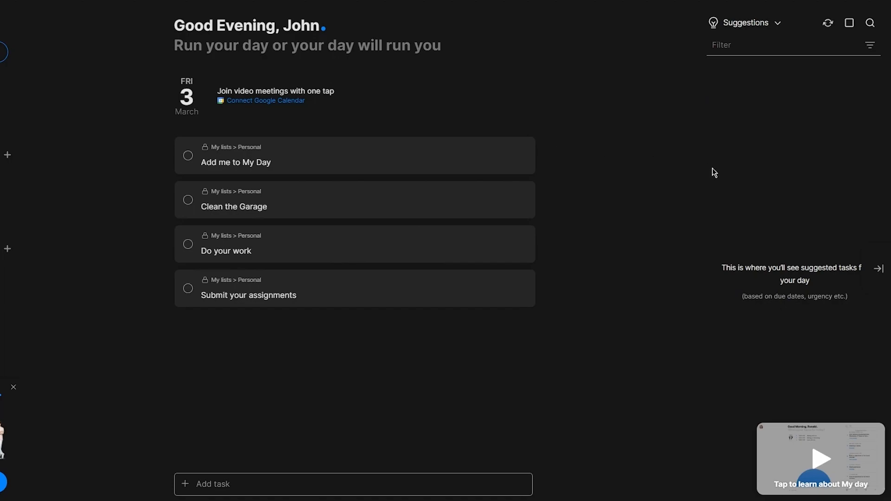
pyautogui.moveTo(299, 201)
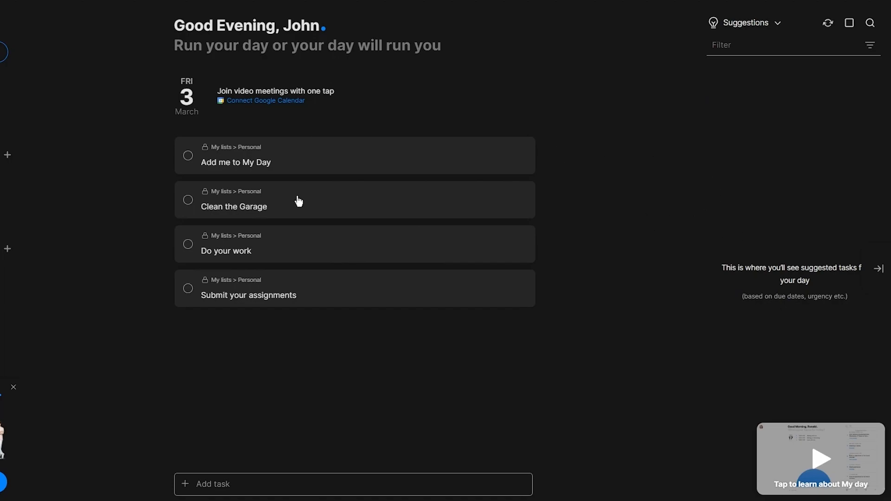
pyautogui.moveTo(144, 123)
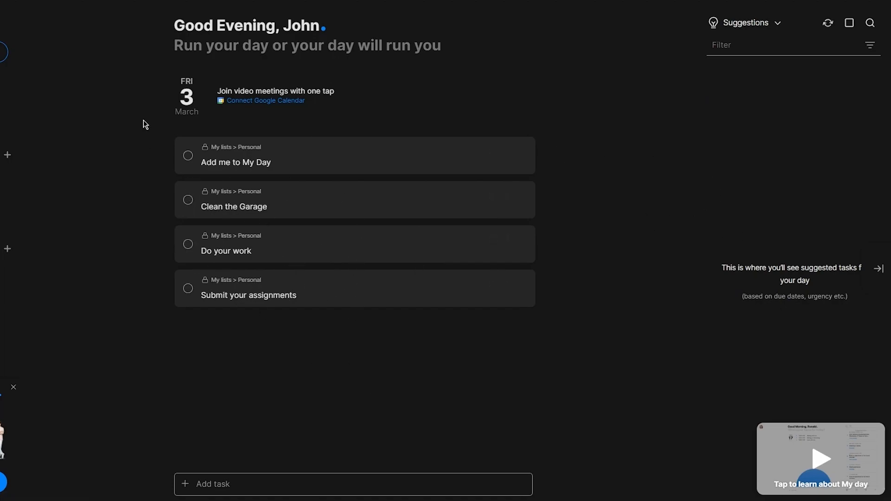
# Step: Complete 'Add me to My Day' and clear it, leaving three tasks in My Day
pyautogui.click(188, 155)
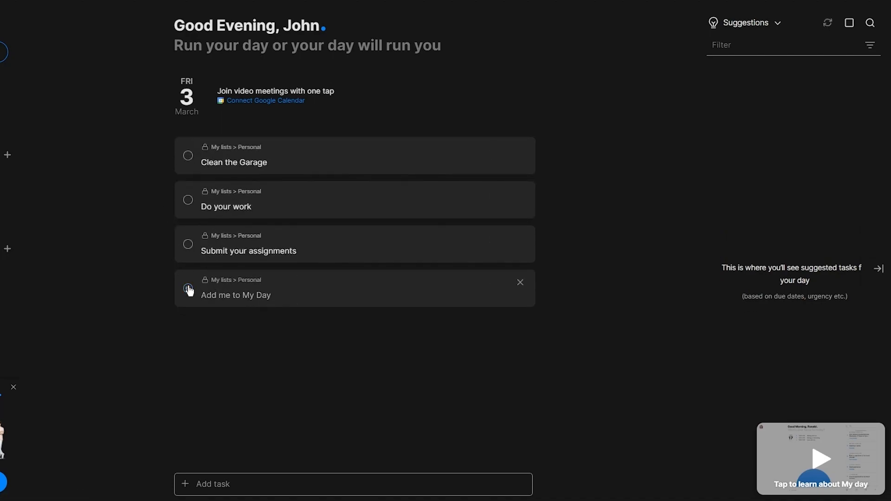
pyautogui.click(188, 290)
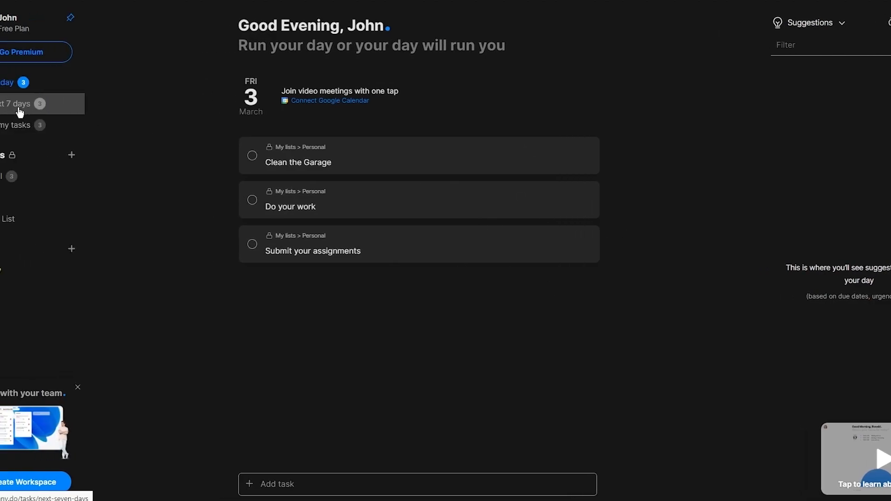
# Step: Drag 'Clean the Garage' and 'Submit your assignments' from Today into the Sunday column
pyautogui.click(35, 103)
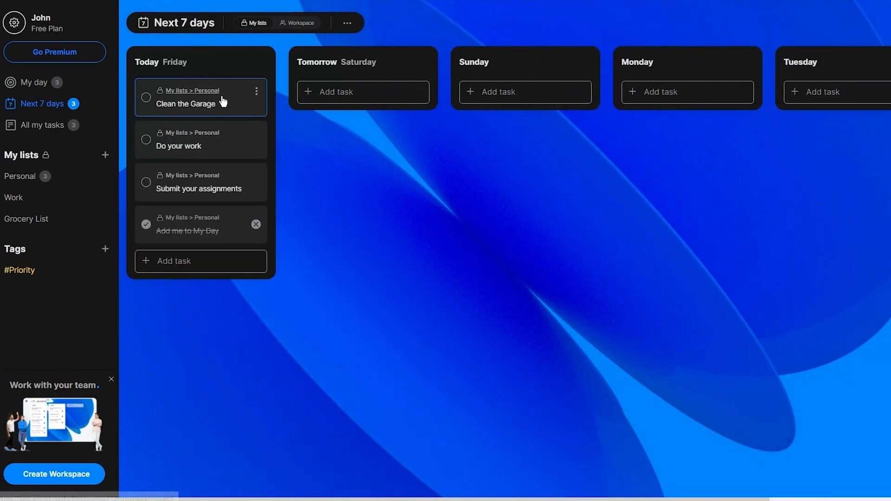
pyautogui.moveTo(198, 96); pyautogui.dragTo(526, 93)
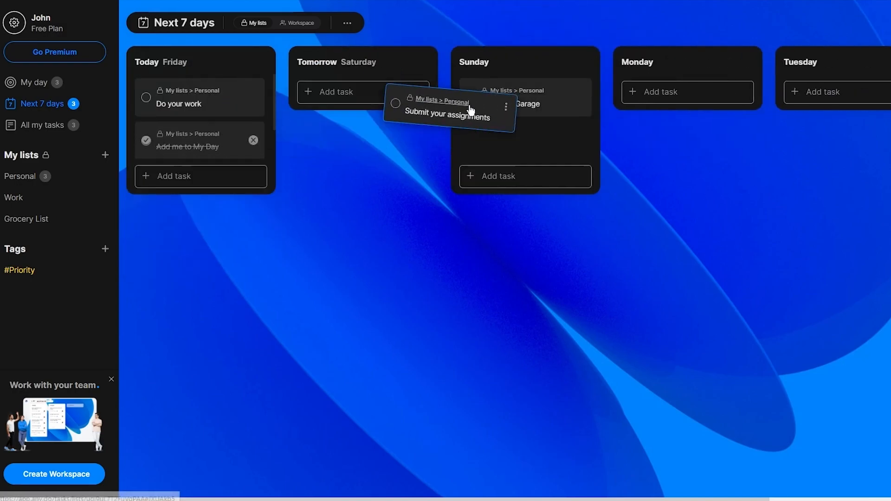
pyautogui.moveTo(466, 111); pyautogui.dragTo(688, 93)
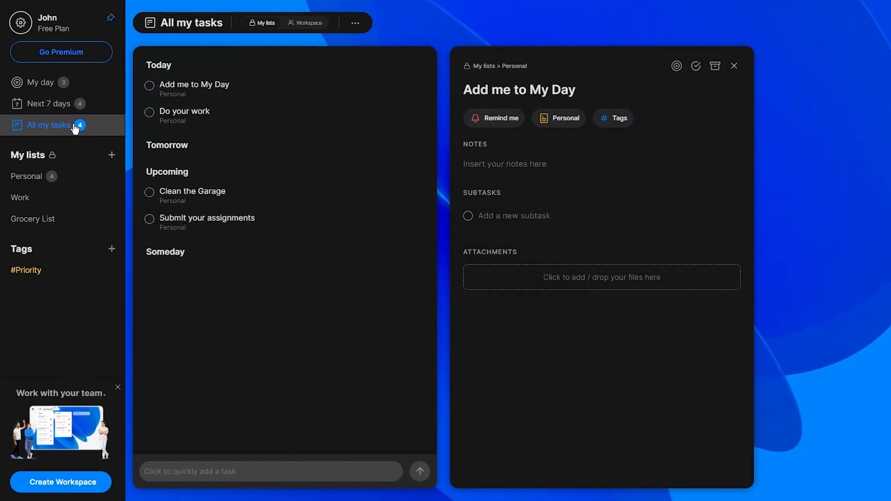
# Step: Select the Notes field of 'Add me to My Day', then bring up the Create a list dialog
pyautogui.click(601, 165)
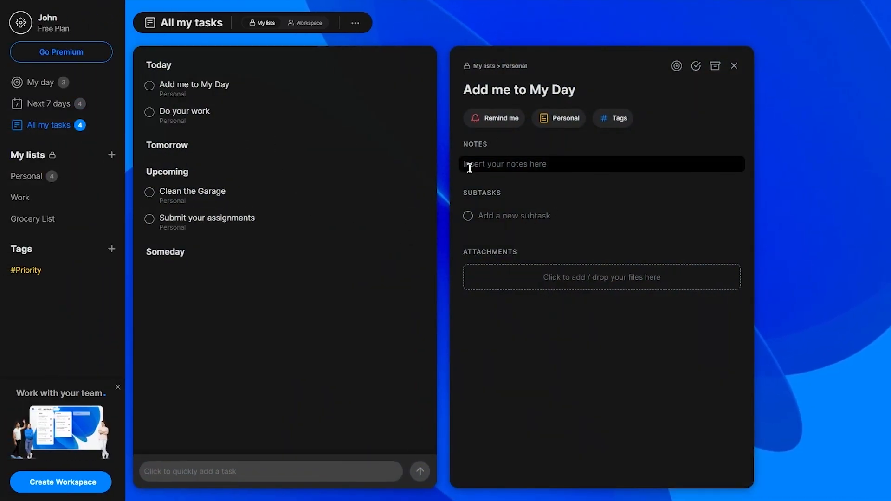
pyautogui.moveTo(501, 176)
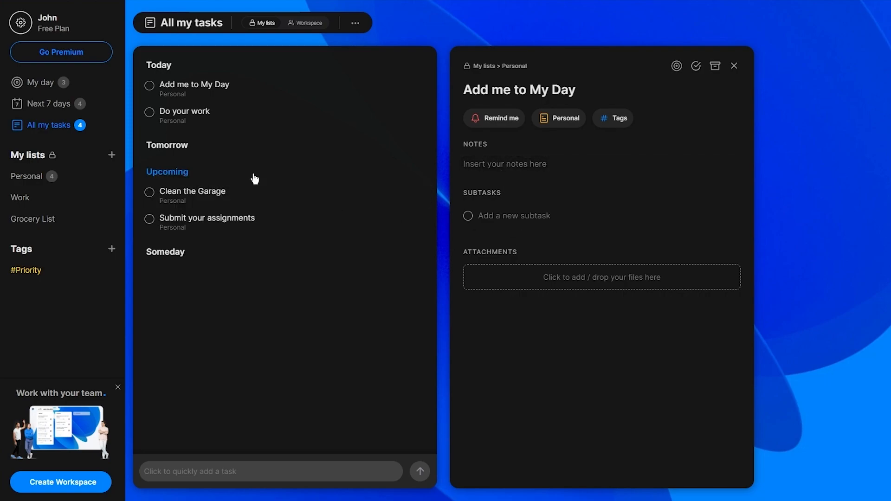
pyautogui.moveTo(257, 202)
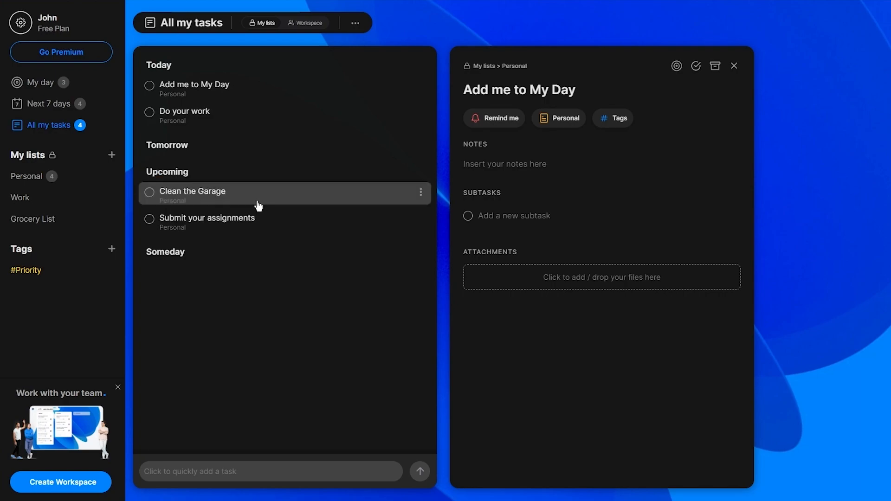
pyautogui.moveTo(590, 225)
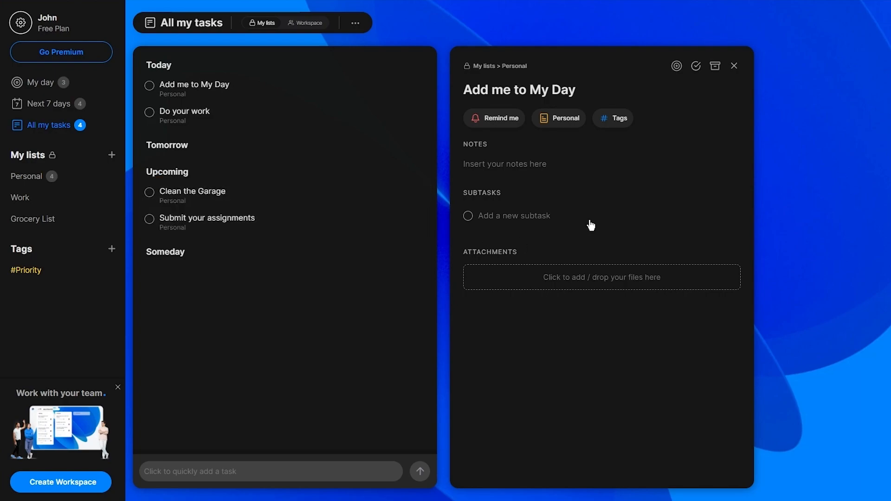
pyautogui.moveTo(540, 204)
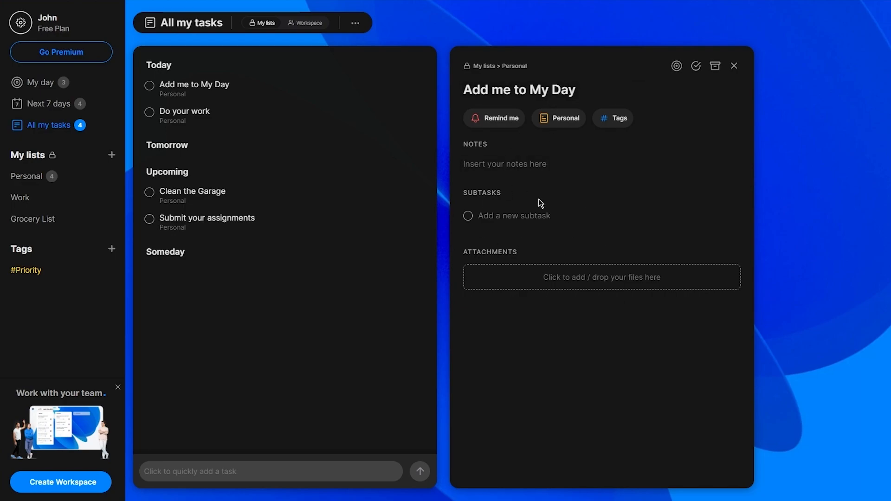
pyautogui.moveTo(580, 441)
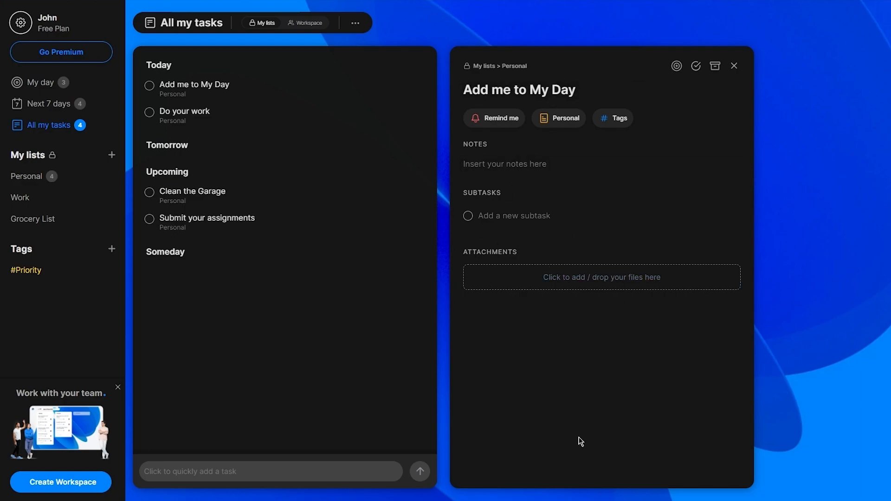
pyautogui.moveTo(589, 286)
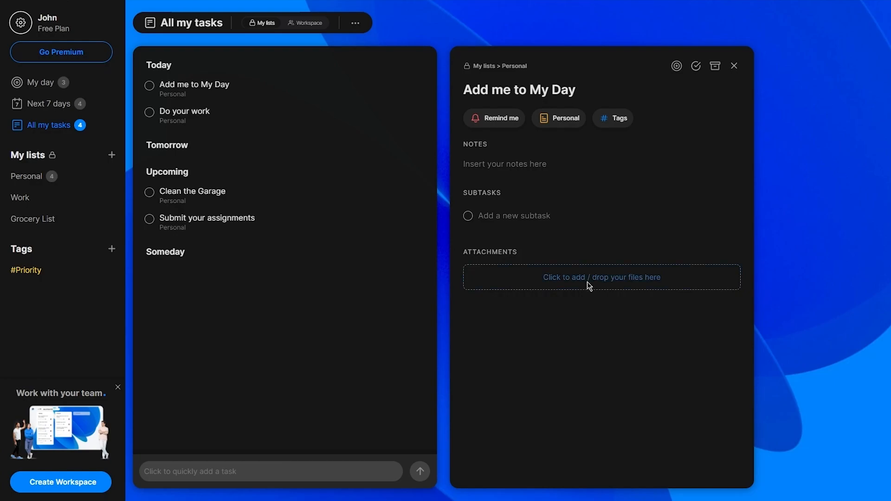
pyautogui.click(354, 22)
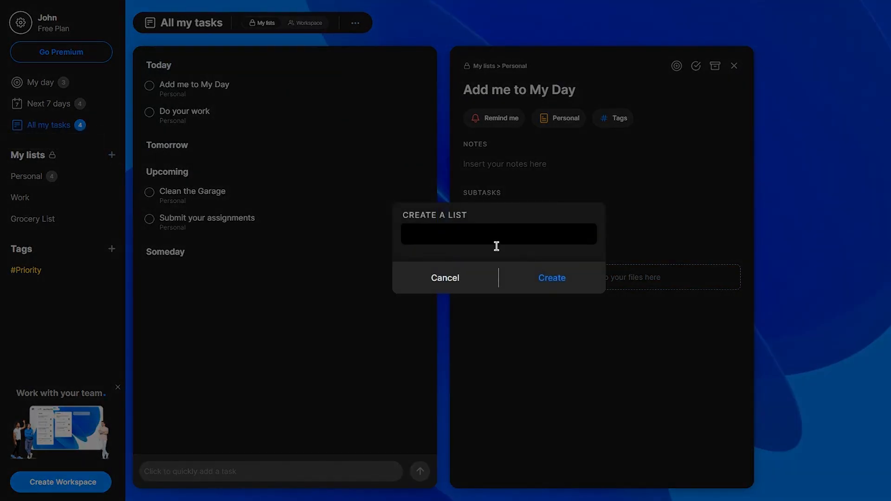
# Step: Dismiss the new-list prompt, go to the Work list and draft 'talk to boss about new project'
pyautogui.click(26, 176)
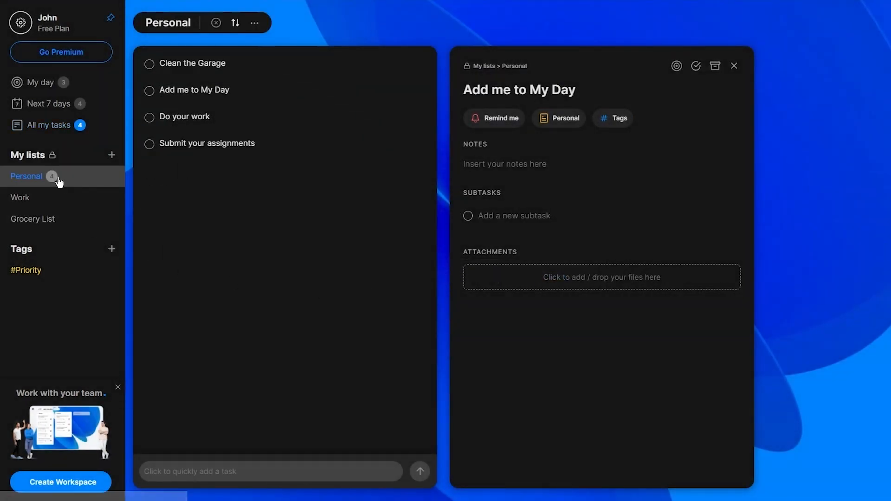
pyautogui.moveTo(20, 196)
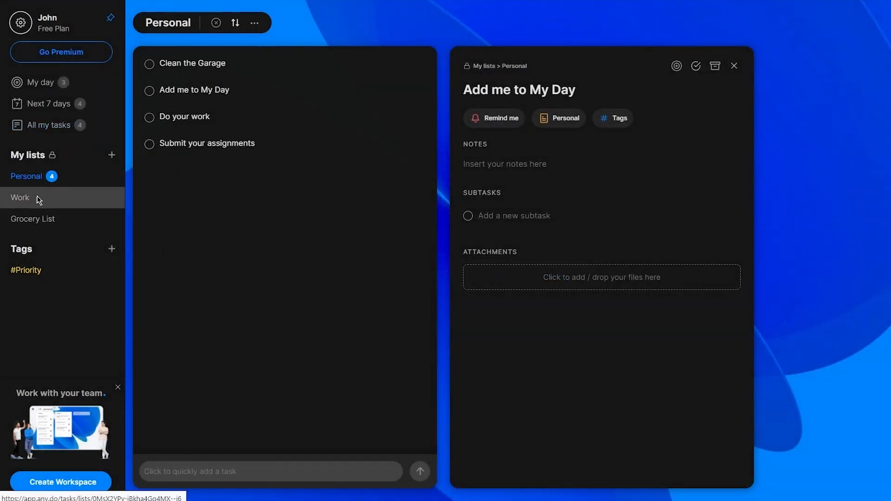
pyautogui.click(19, 198)
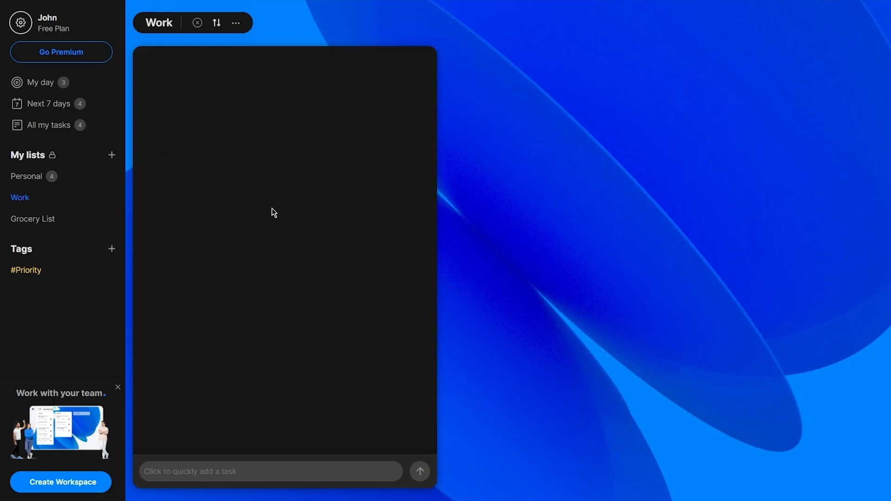
pyautogui.click(270, 472)
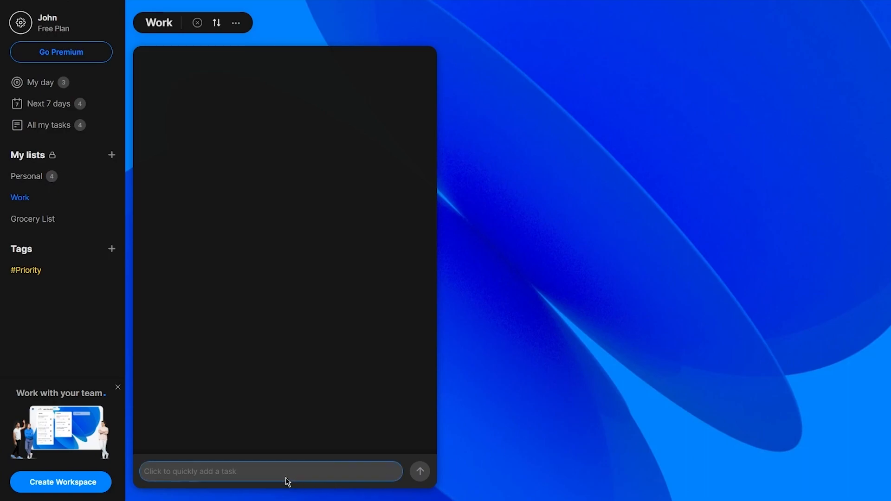
pyautogui.click(270, 471)
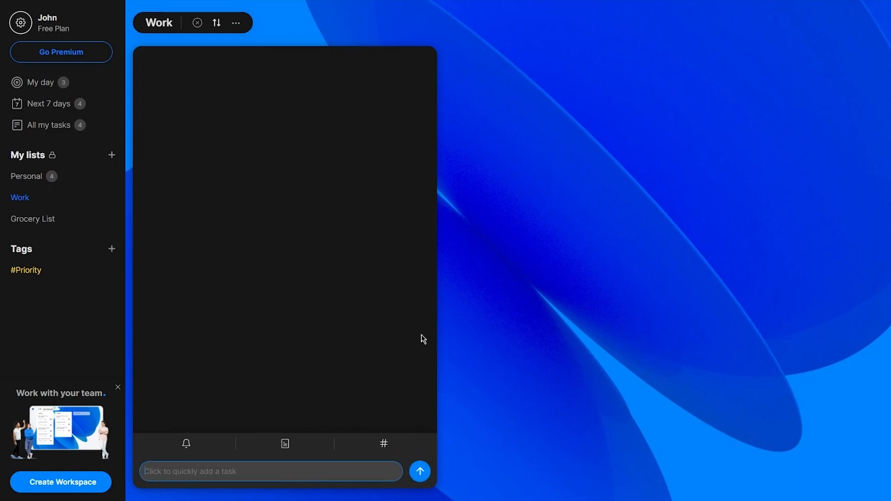
pyautogui.write('talk to')
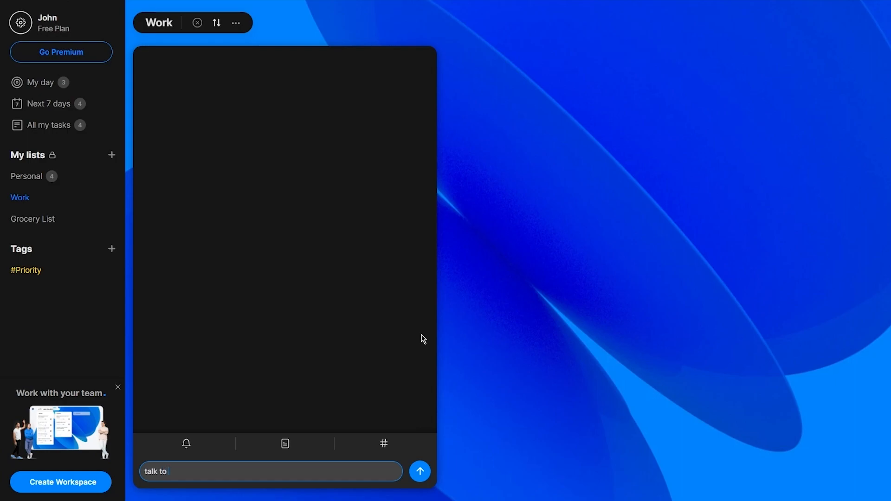
pyautogui.write('boss about nw')
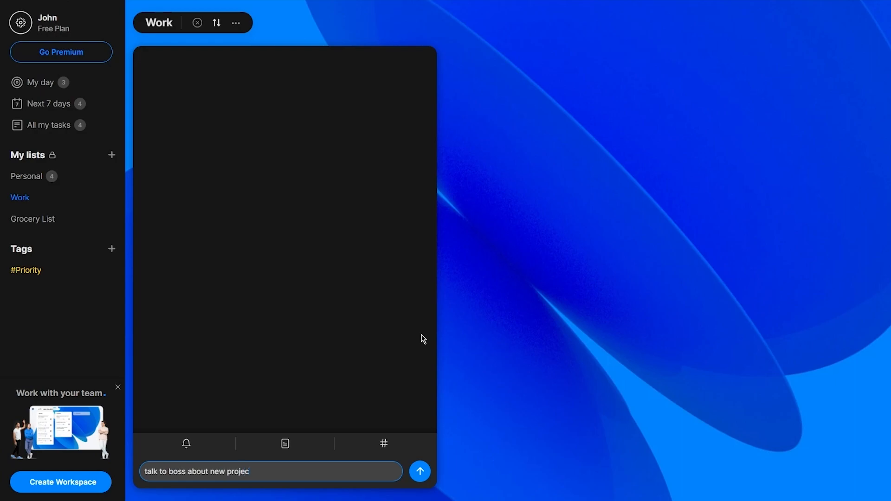
# Step: Add the task to Work and fill its notes with 'sdasdas dke'
pyautogui.click(419, 472)
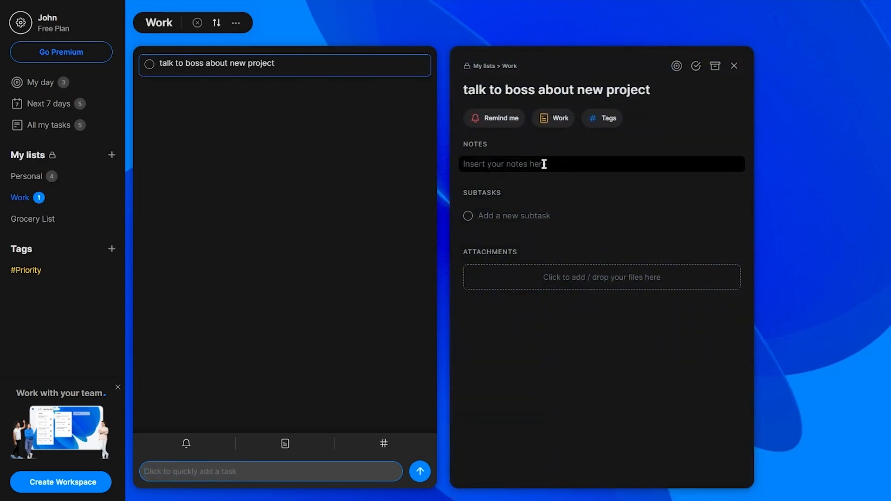
pyautogui.write('sdasdas dkedka skd kas dk wkd kw dk sad')
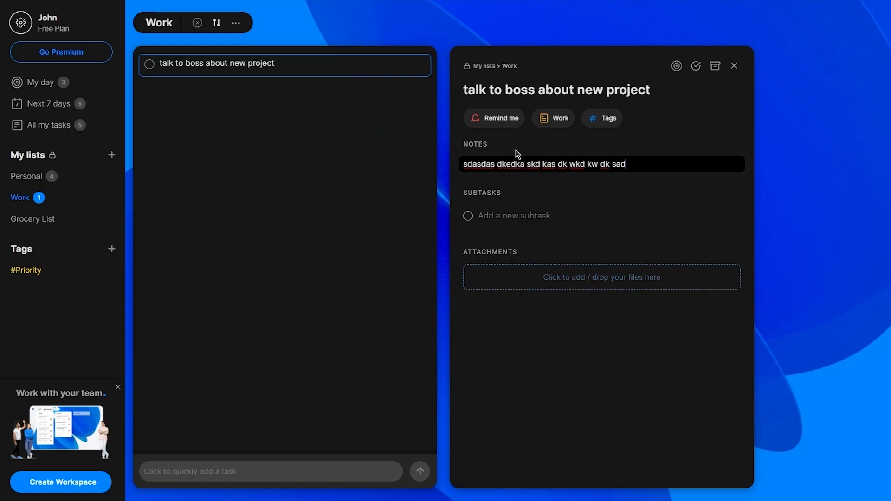
pyautogui.click(33, 220)
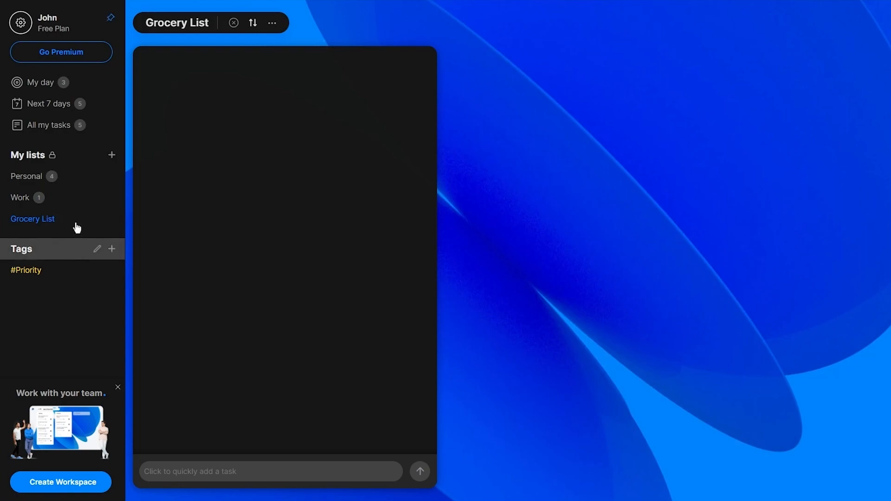
# Step: Return to My Day listing Clean the Garage, Do your work and Submit your assignments
pyautogui.click(40, 81)
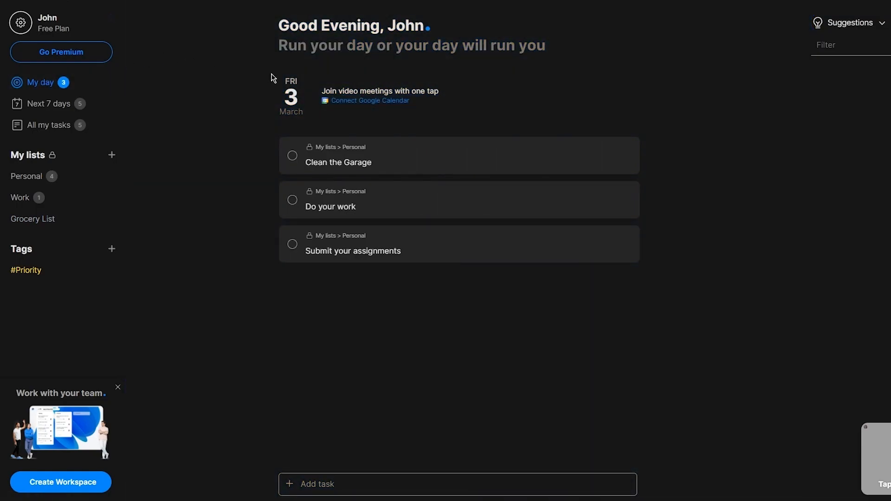
pyautogui.moveTo(236, 175)
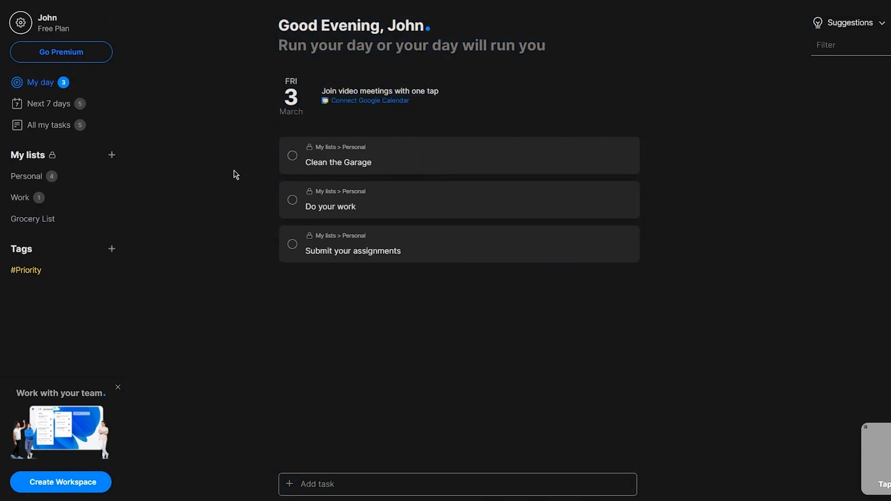